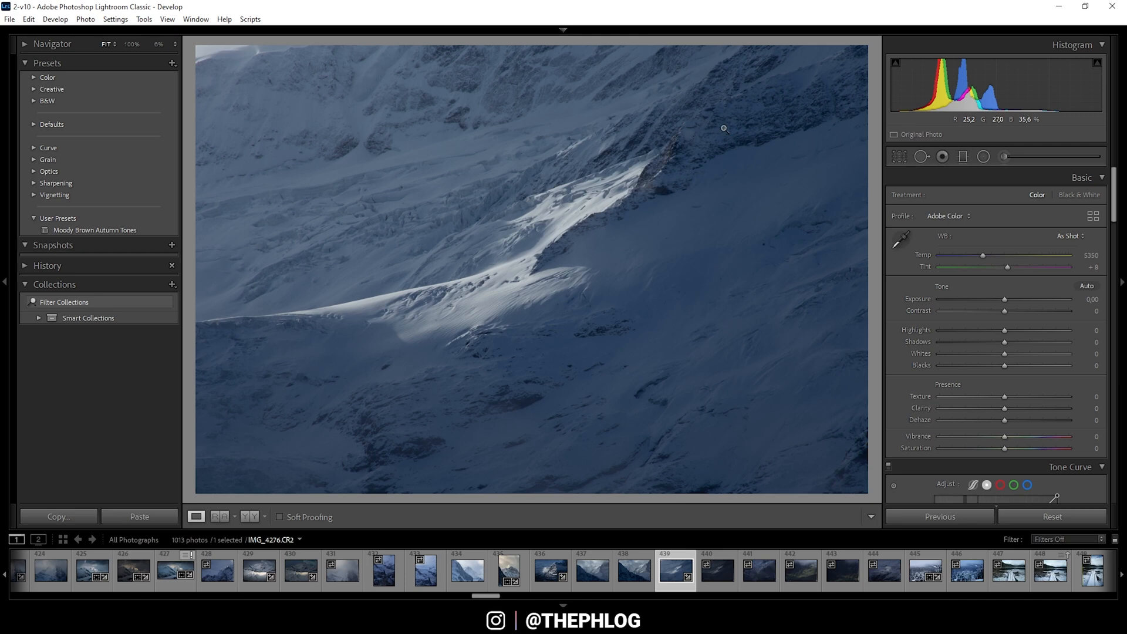
{"action": "mouse_move", "coordinate": [360, 119]}
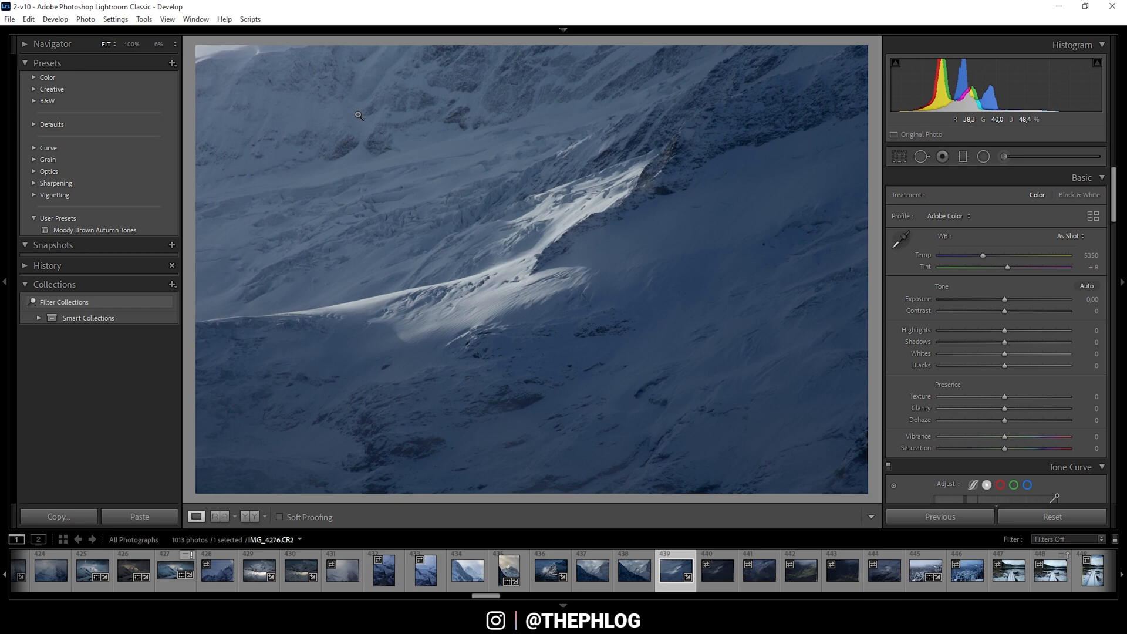
{"action": "mouse_move", "coordinate": [254, 230]}
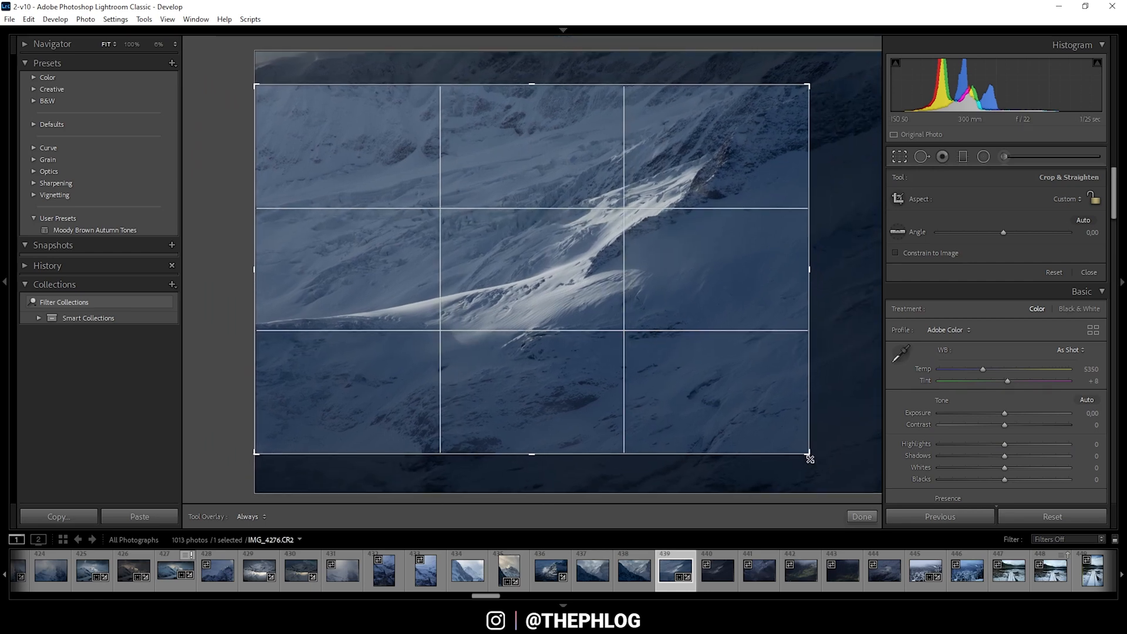
- Tighten the crop frame inward around the sunlit snow ridge
{"action": "left_click_drag", "start_coordinate": [810, 459], "coordinate": [800, 450]}
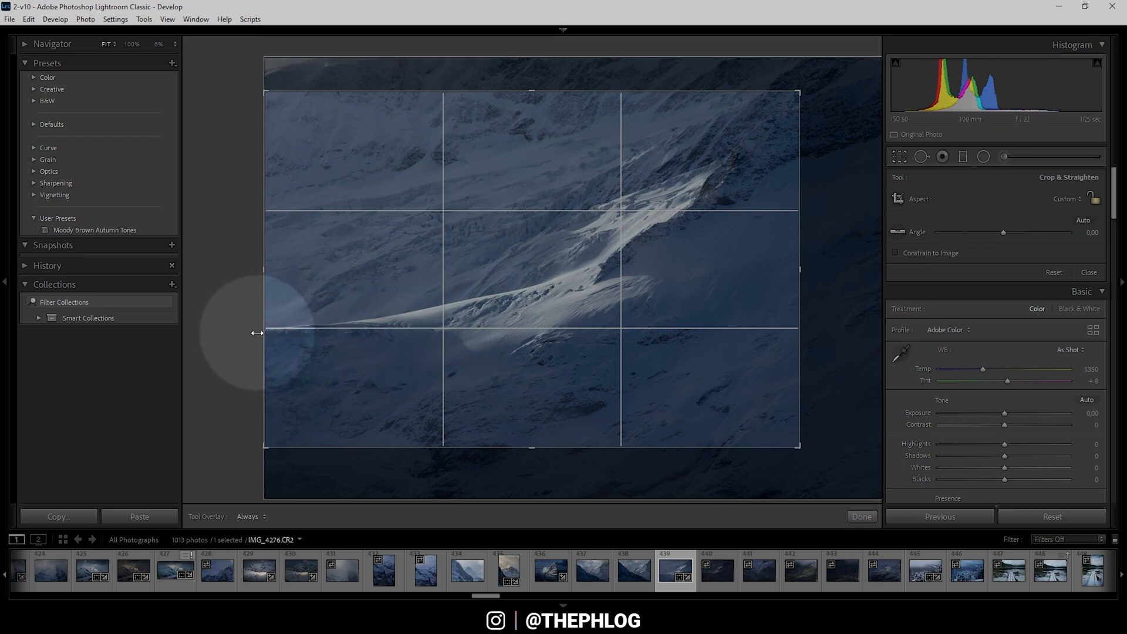
{"action": "mouse_move", "coordinate": [362, 311]}
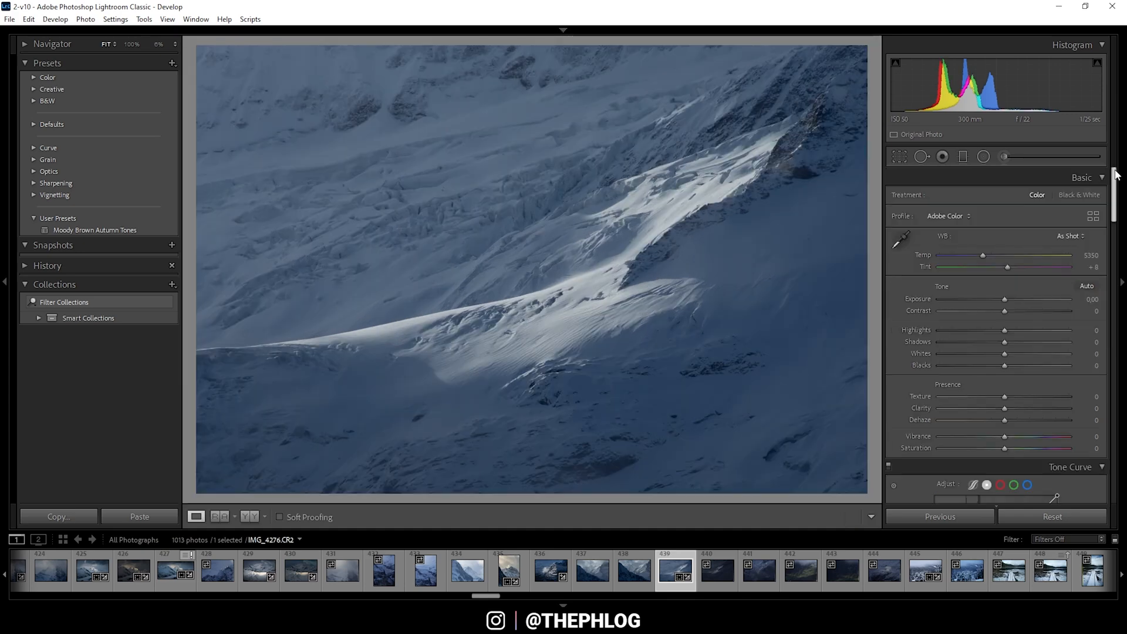
- Enable Remove Chromatic Aberration and Enable Profile Corrections in Lens Corrections, toggling profile corrections to compare
{"action": "scroll", "scroll_direction": "down", "scroll_amount": 3}
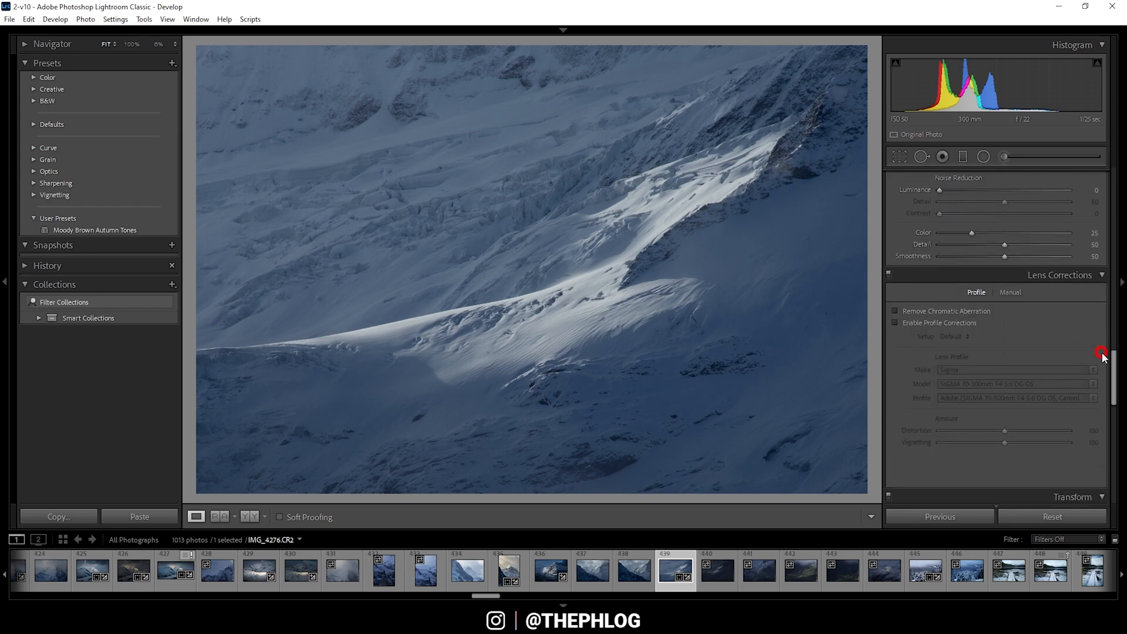
{"action": "left_click", "coordinate": [895, 310]}
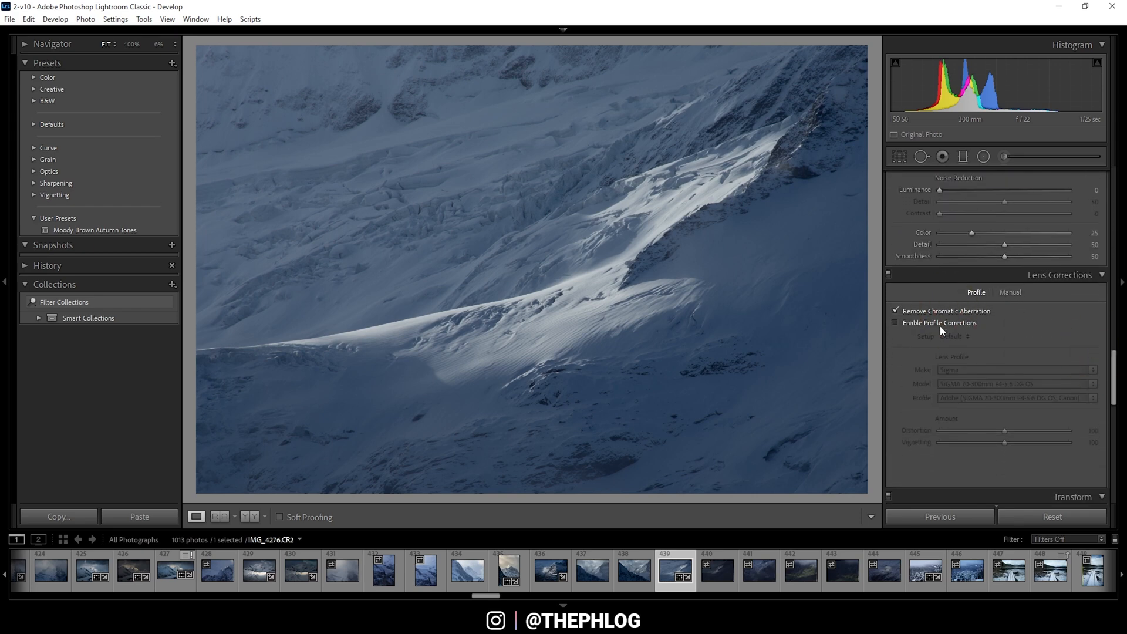
{"action": "left_click", "coordinate": [895, 323]}
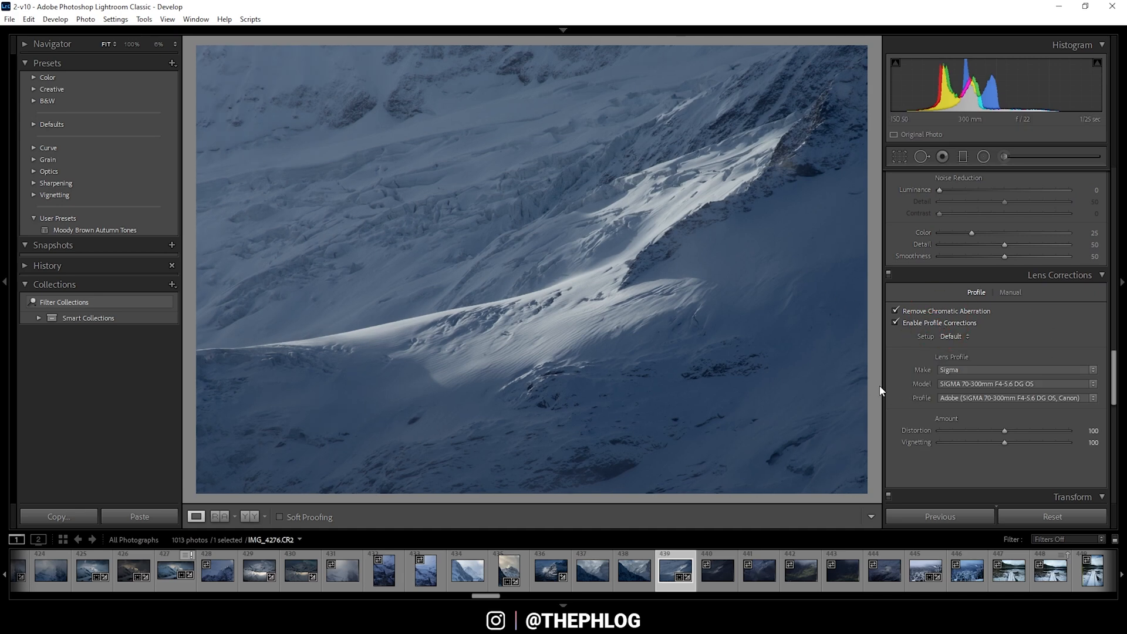
{"action": "mouse_move", "coordinate": [293, 93]}
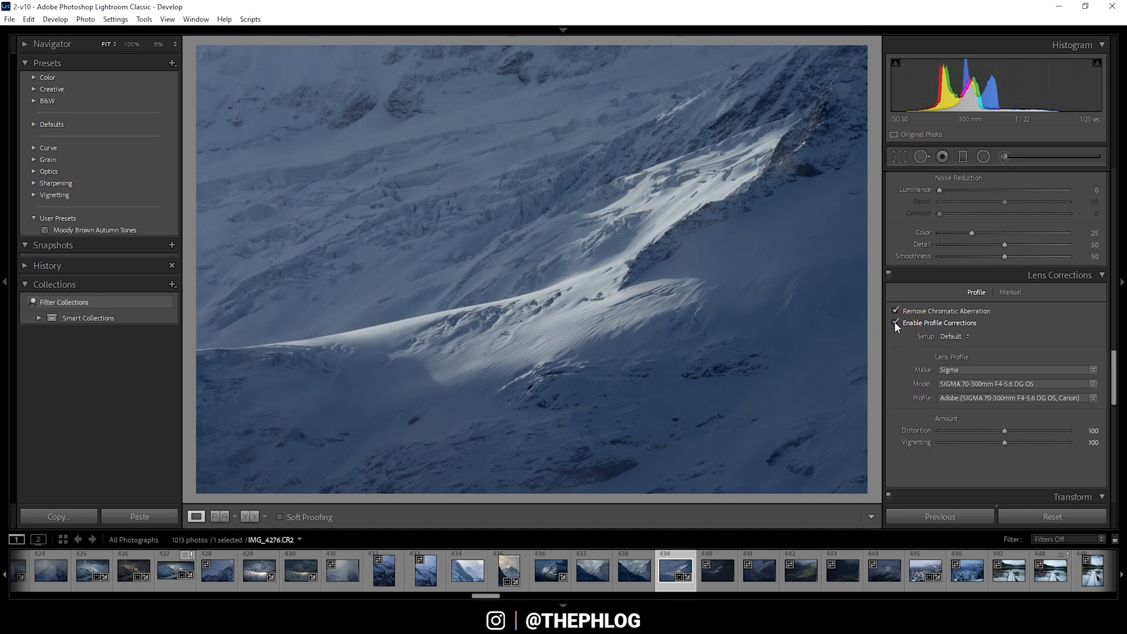
{"action": "left_click", "coordinate": [896, 322]}
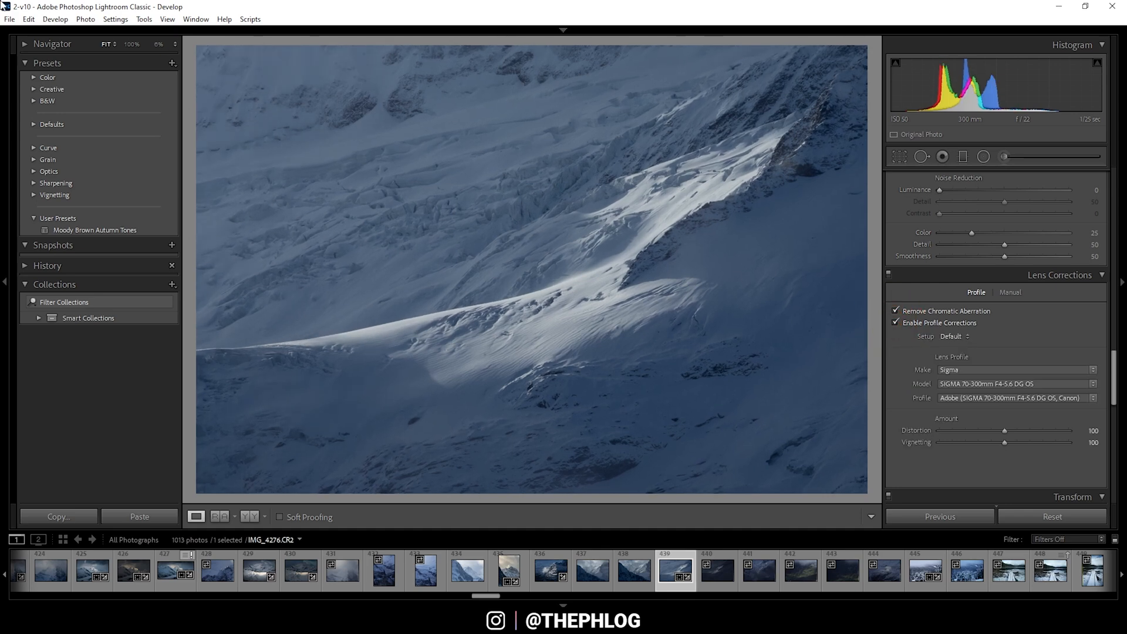
{"action": "left_click", "coordinate": [896, 323]}
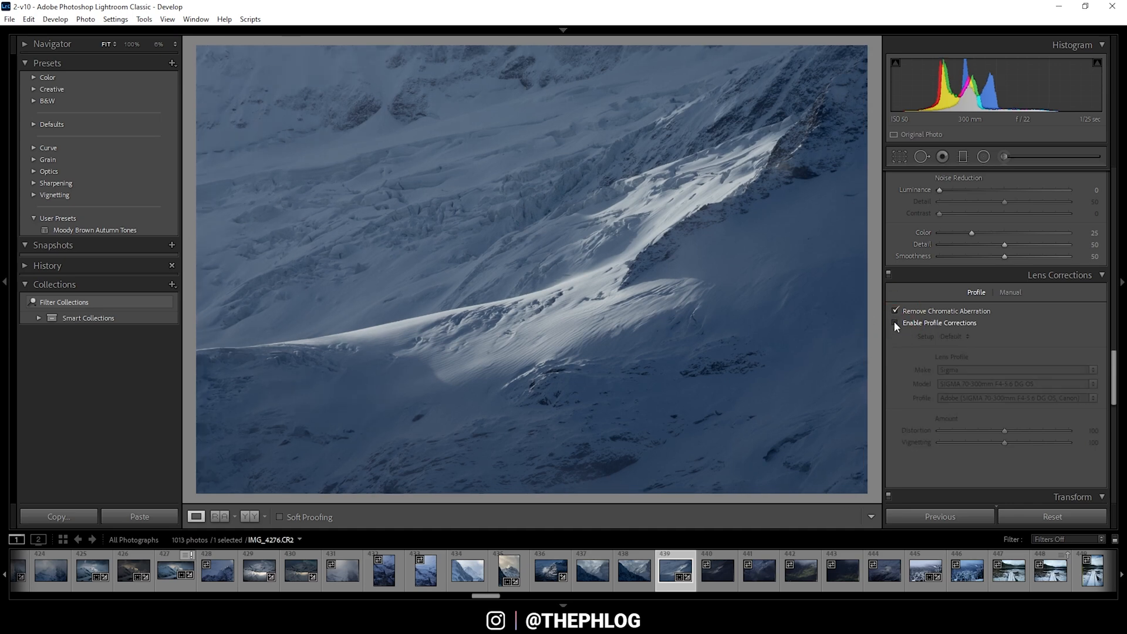
{"action": "left_click", "coordinate": [896, 323]}
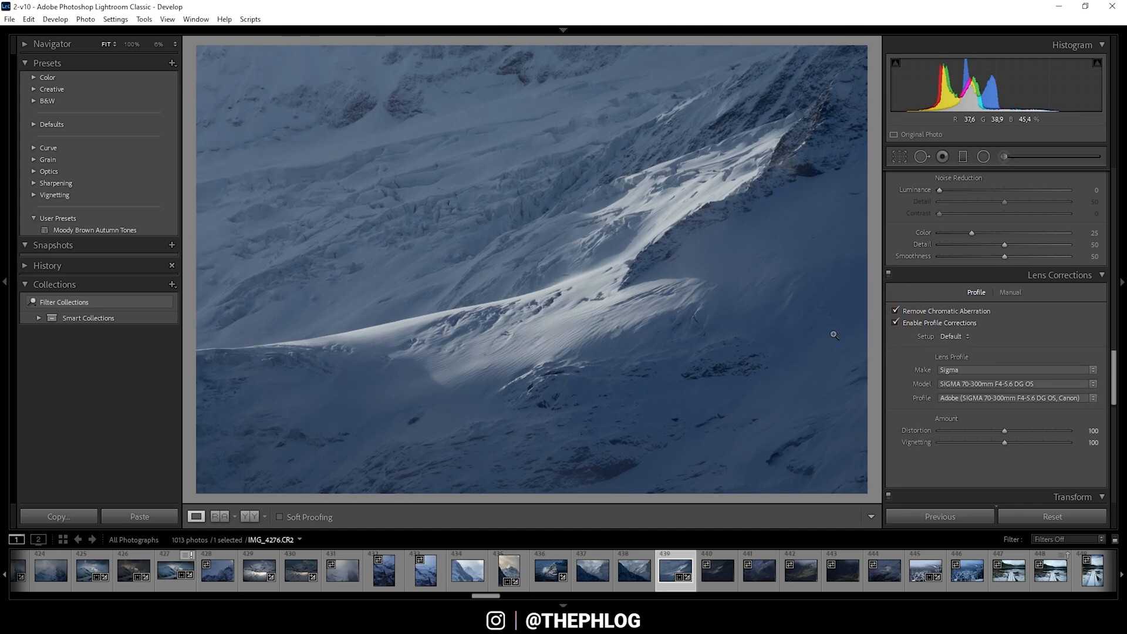
- Change the colour profile from Adobe Color to Adobe Standard in the Basic panel
{"action": "scroll", "scroll_direction": "down", "scroll_amount": 3}
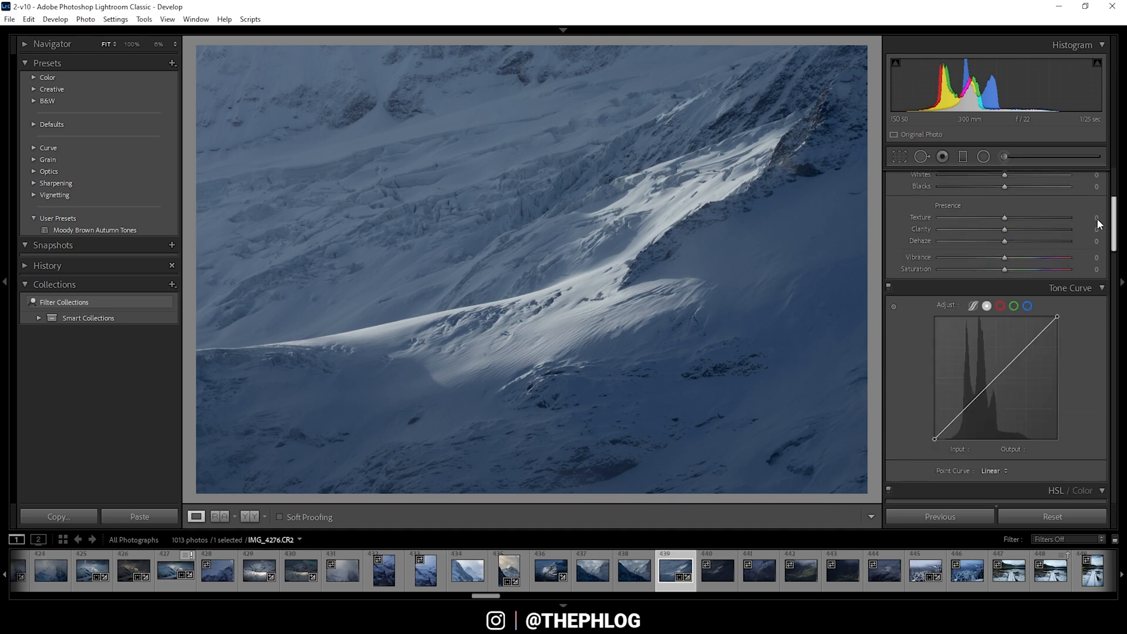
{"action": "left_click", "coordinate": [959, 216]}
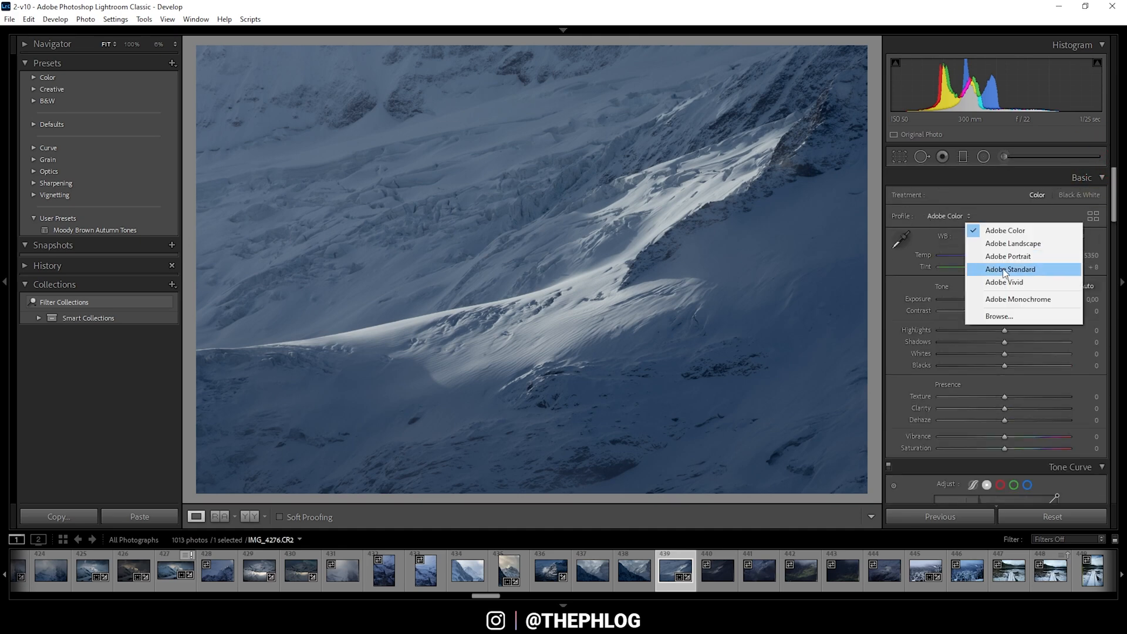
{"action": "left_click", "coordinate": [1010, 269]}
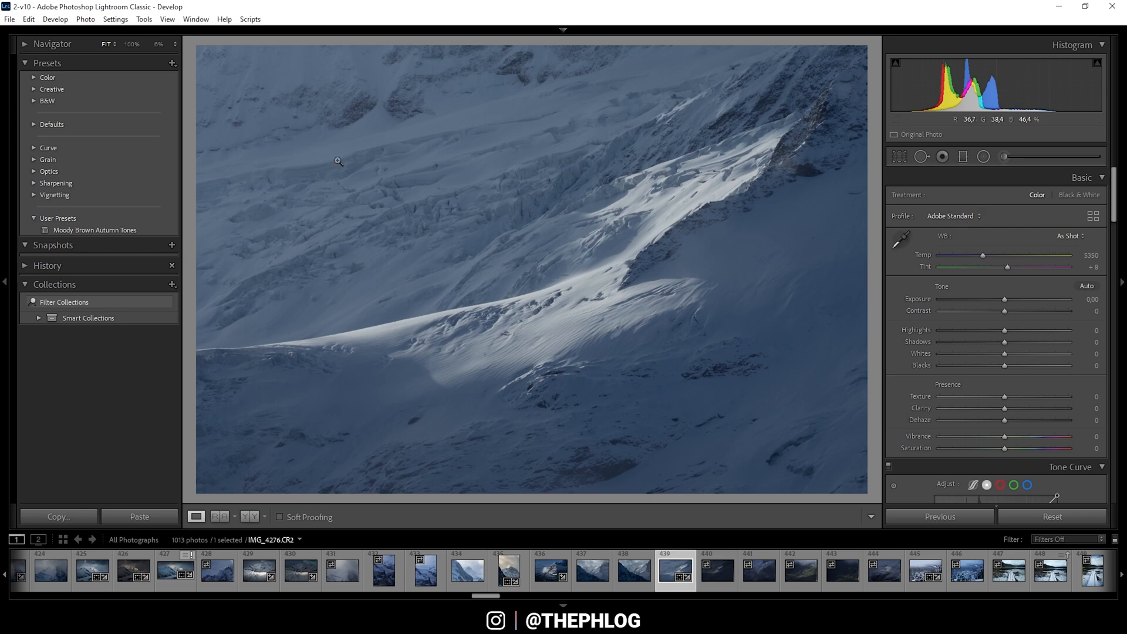
{"action": "mouse_move", "coordinate": [970, 233]}
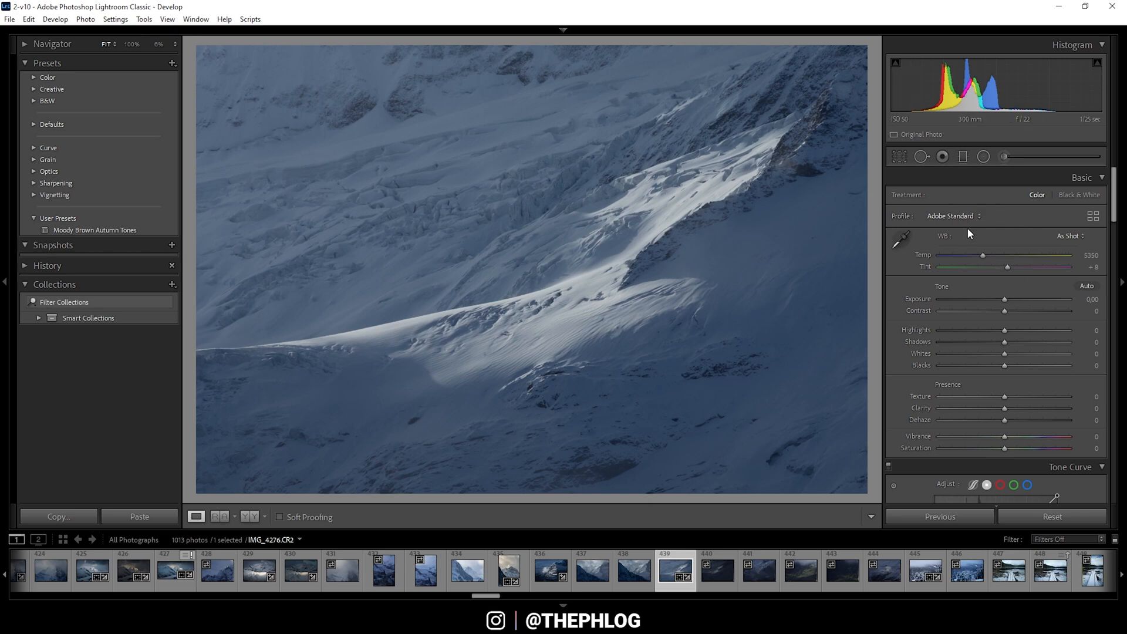
{"action": "mouse_move", "coordinate": [959, 225]}
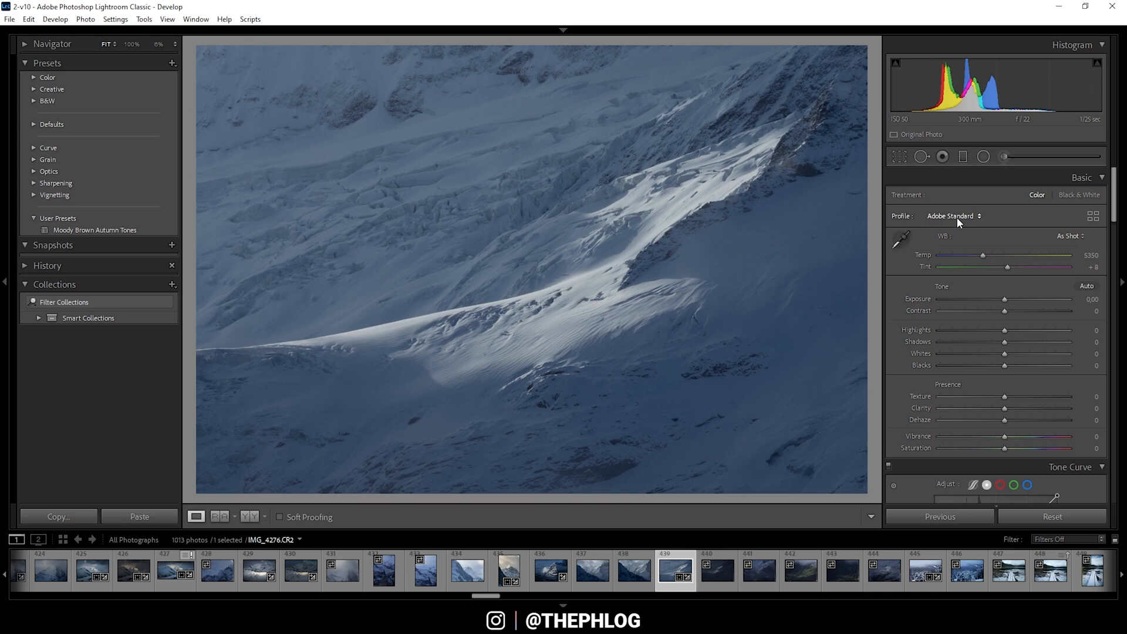
- Set the white balance preset to Daylight
{"action": "left_click", "coordinate": [1069, 236]}
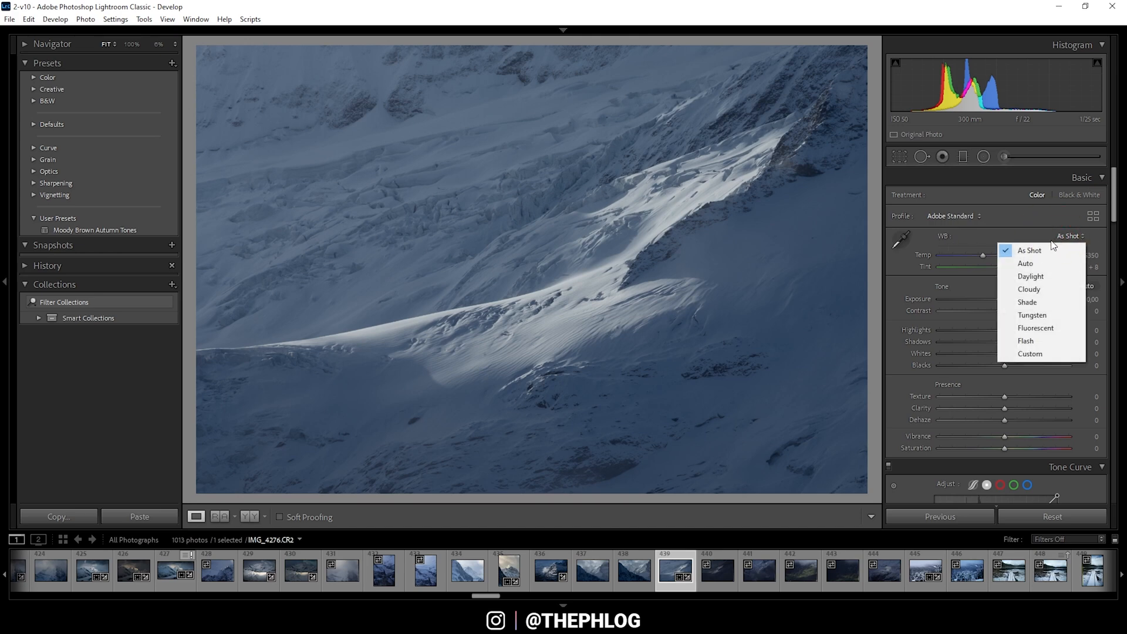
{"action": "left_click", "coordinate": [1029, 275]}
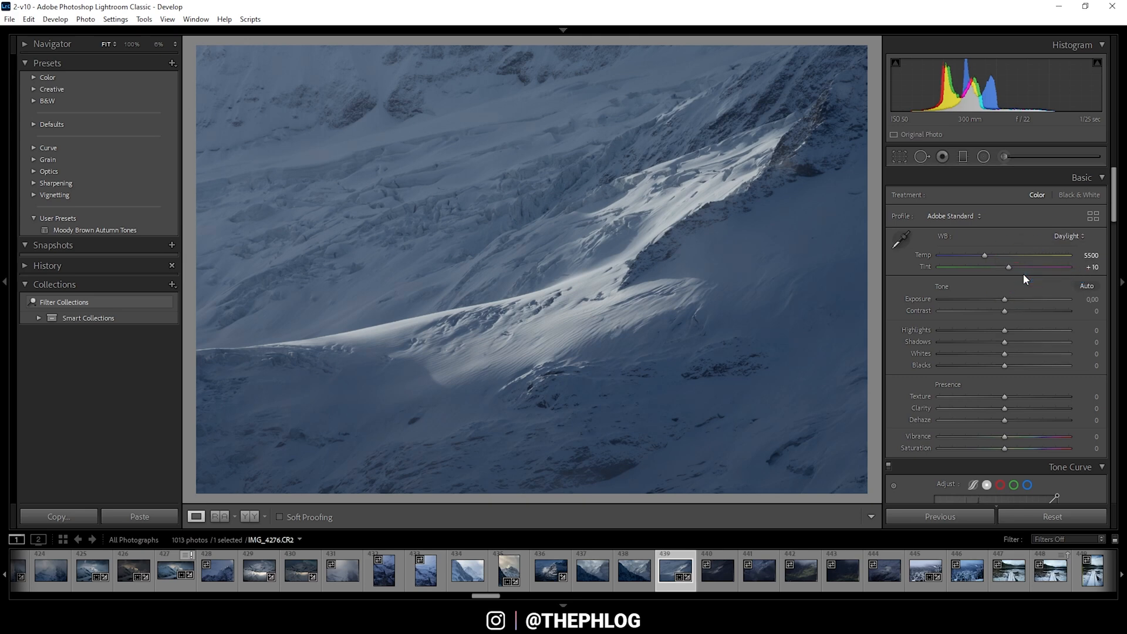
{"action": "mouse_move", "coordinate": [1037, 320]}
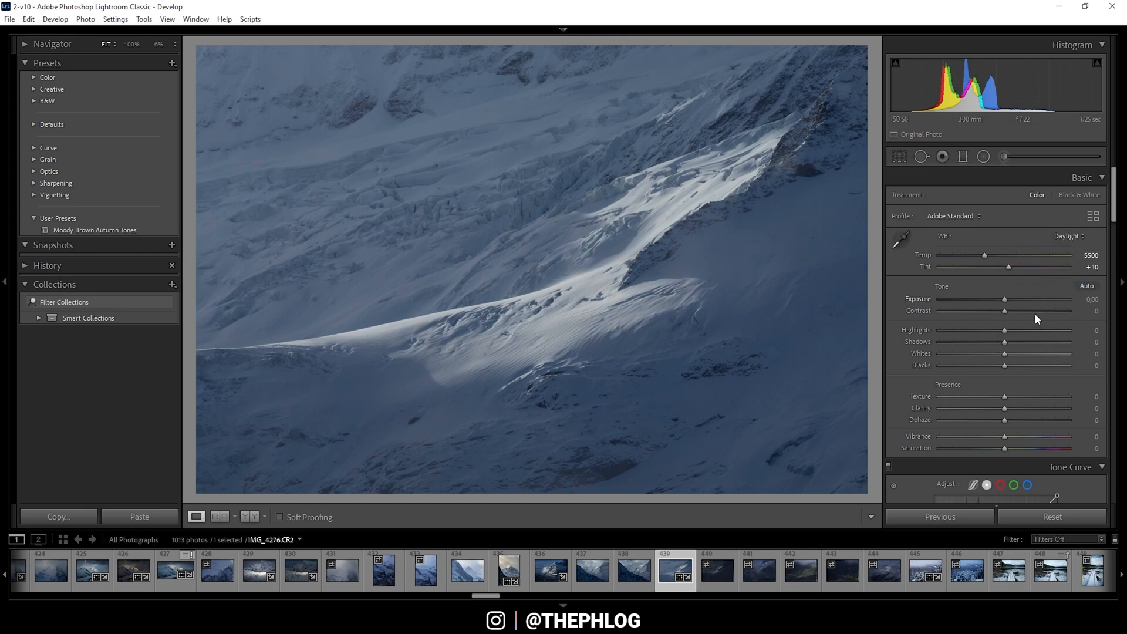
{"action": "mouse_move", "coordinate": [1009, 272]}
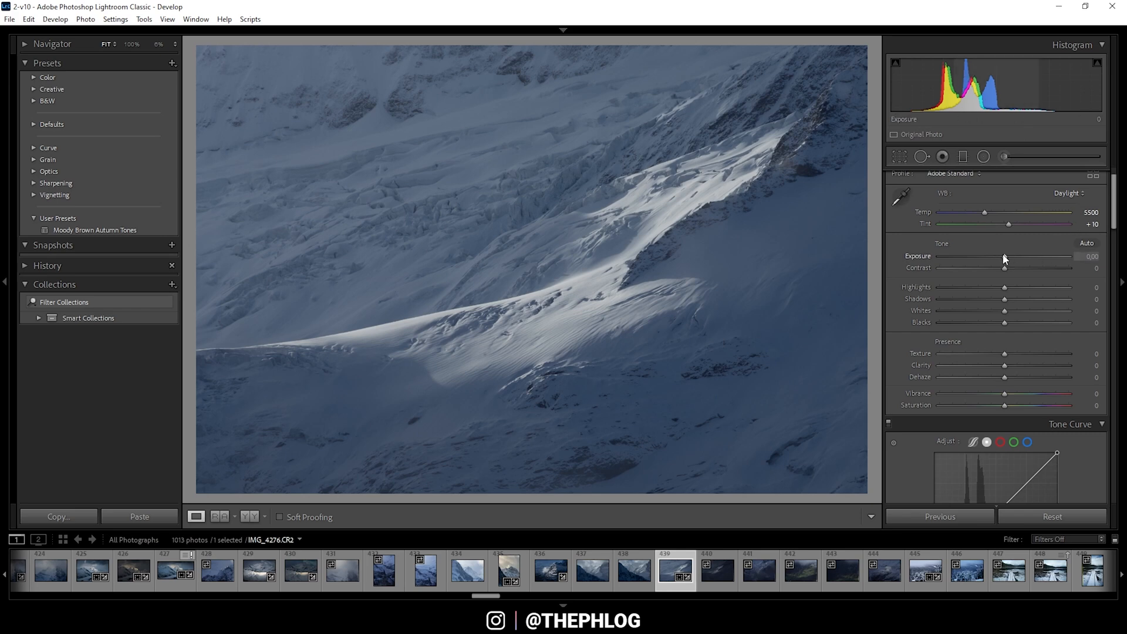
- Lower Exposure slightly to -0.11 and raise Contrast to about +28
{"action": "left_click_drag", "start_coordinate": [1006, 264], "coordinate": [1003, 264]}
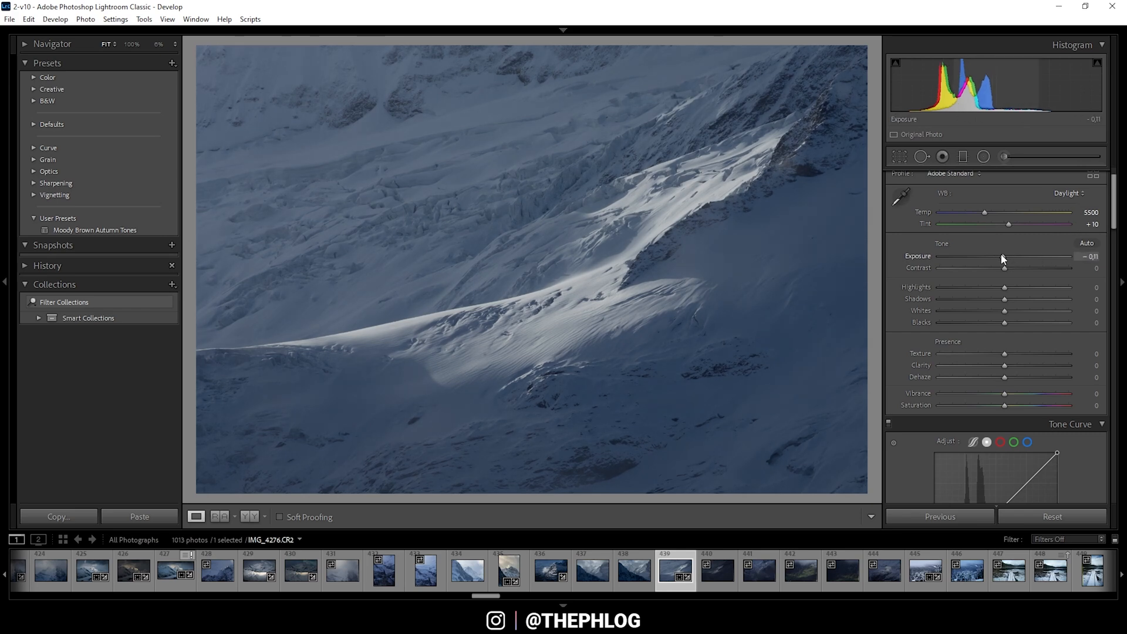
{"action": "left_click", "coordinate": [1002, 256]}
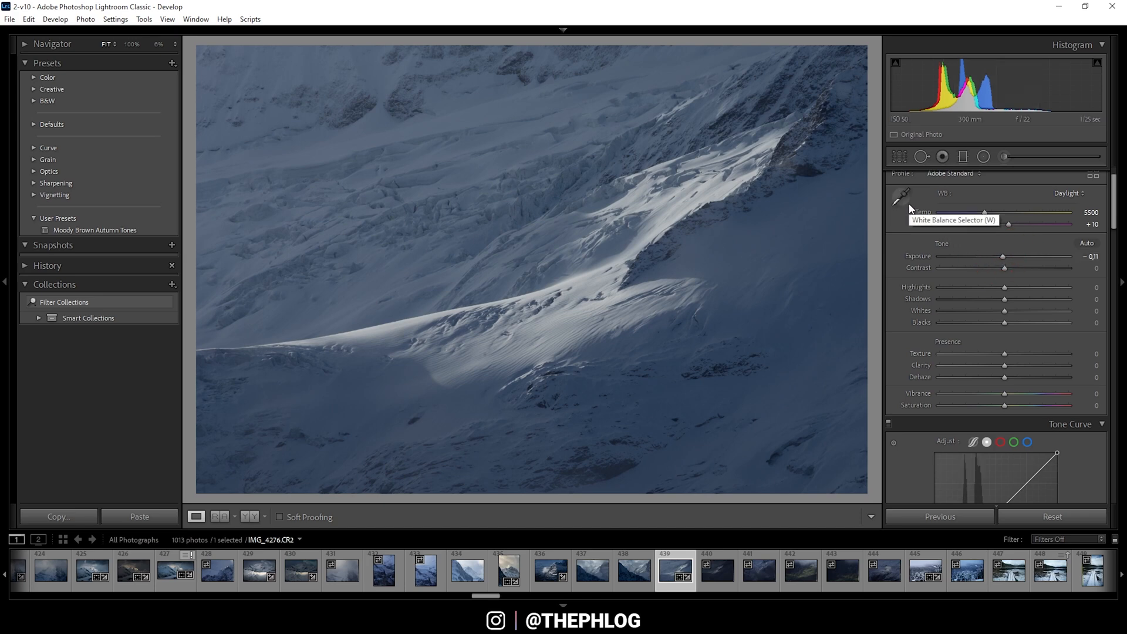
{"action": "mouse_move", "coordinate": [713, 176]}
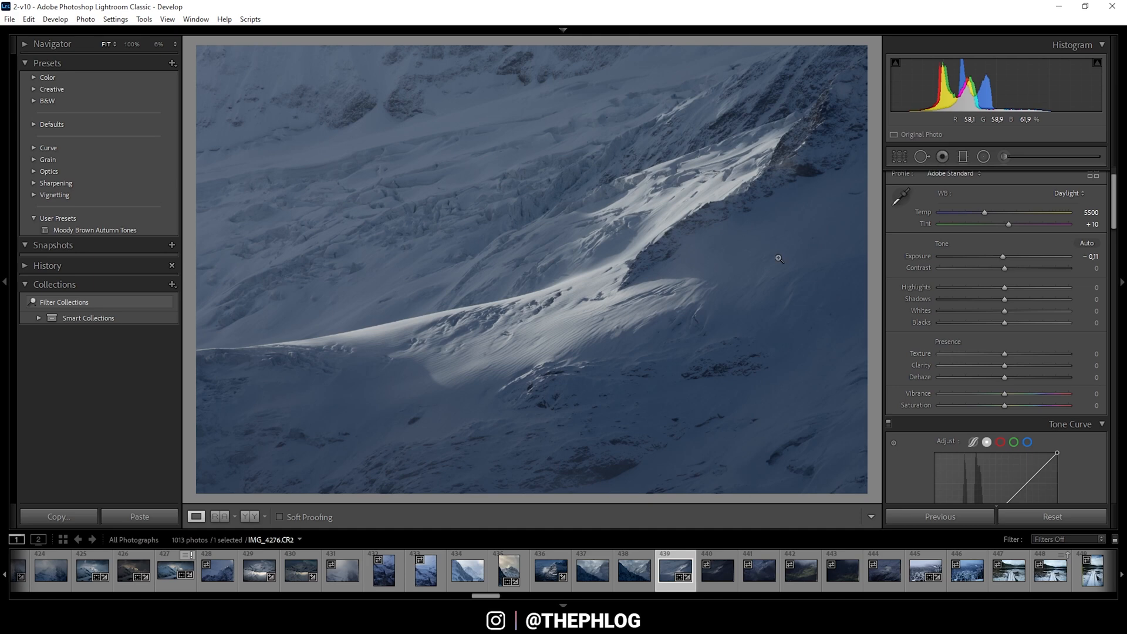
{"action": "left_click_drag", "start_coordinate": [1003, 268], "coordinate": [1006, 267]}
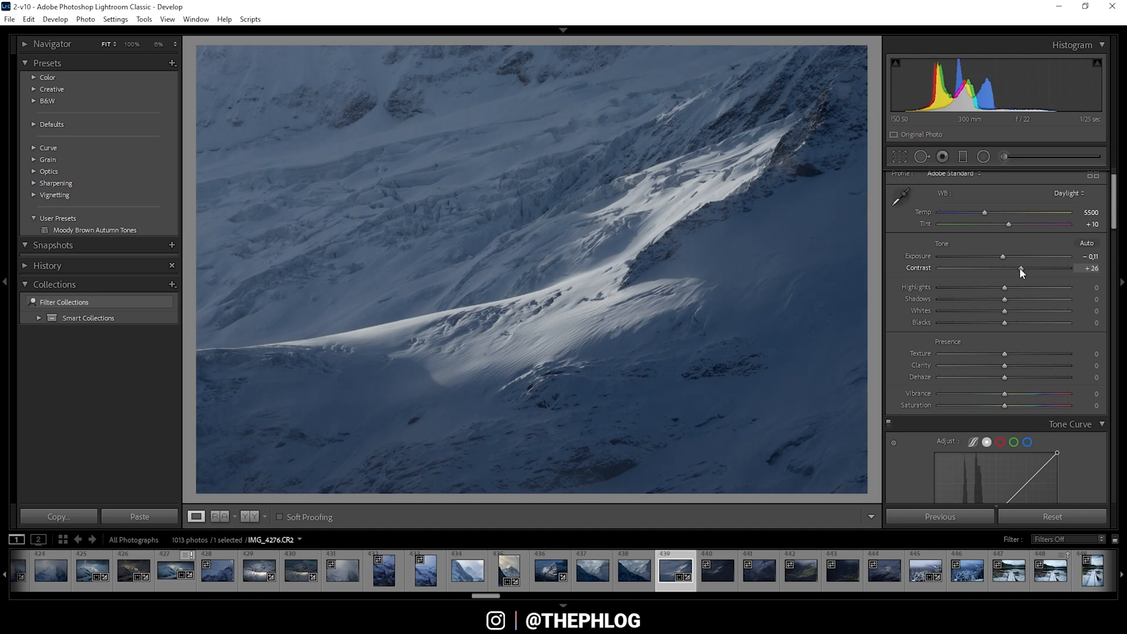
{"action": "left_click_drag", "start_coordinate": [1014, 267], "coordinate": [1017, 268]}
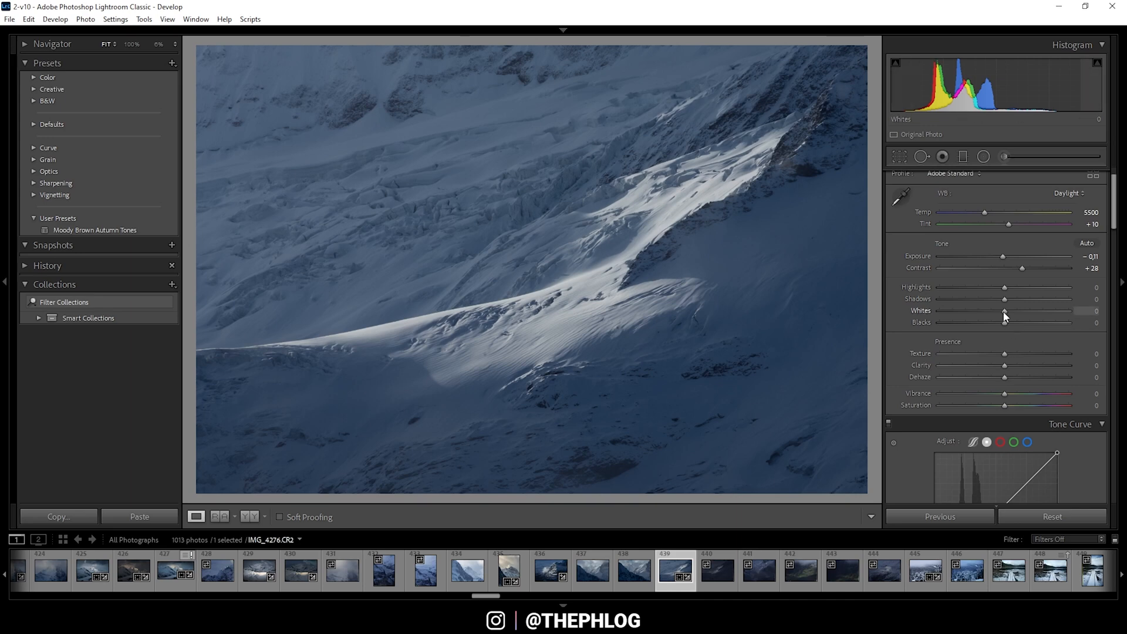
- Raise the Whites slider gradually to about +54 to brighten the snow
{"action": "left_click_drag", "start_coordinate": [1005, 310], "coordinate": [1022, 310]}
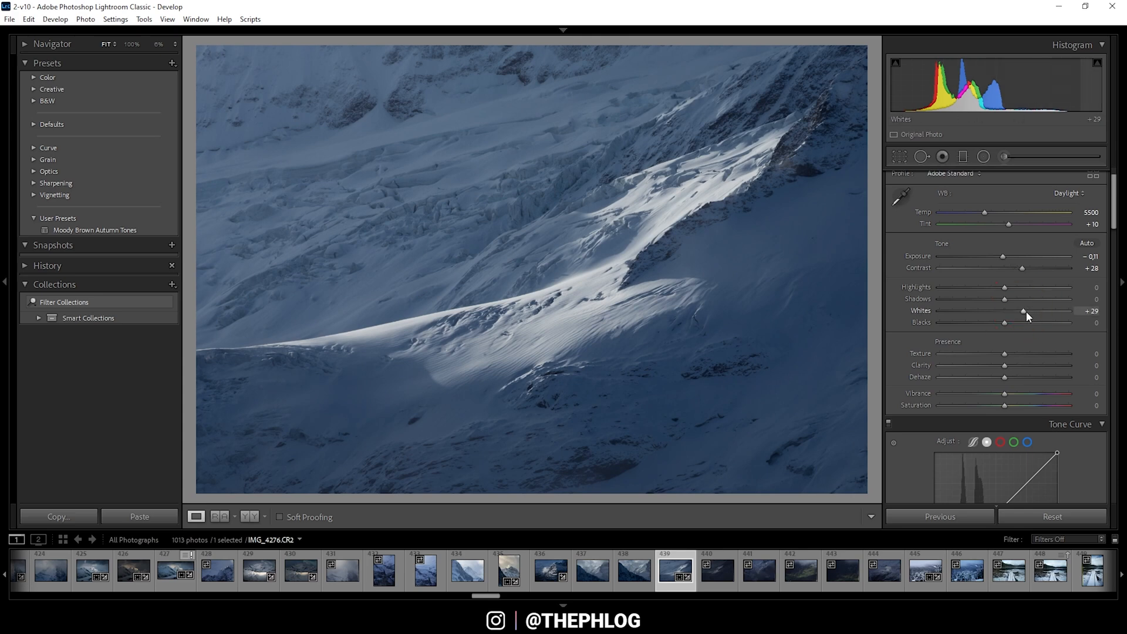
{"action": "left_click_drag", "start_coordinate": [1026, 310], "coordinate": [1029, 310]}
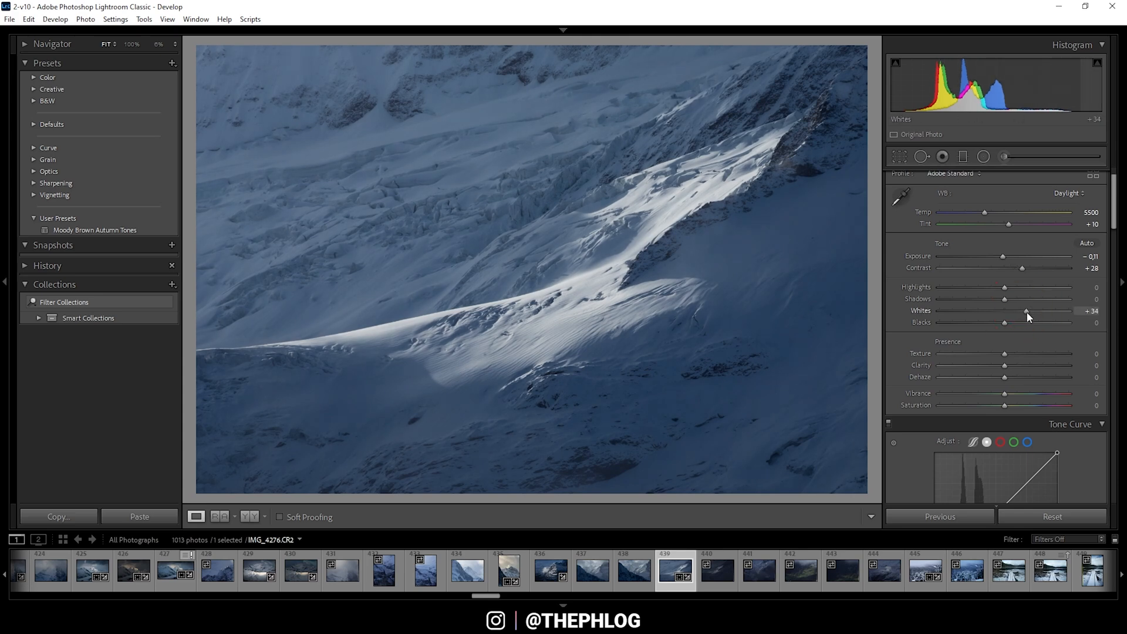
{"action": "left_click_drag", "start_coordinate": [1026, 321], "coordinate": [1029, 322]}
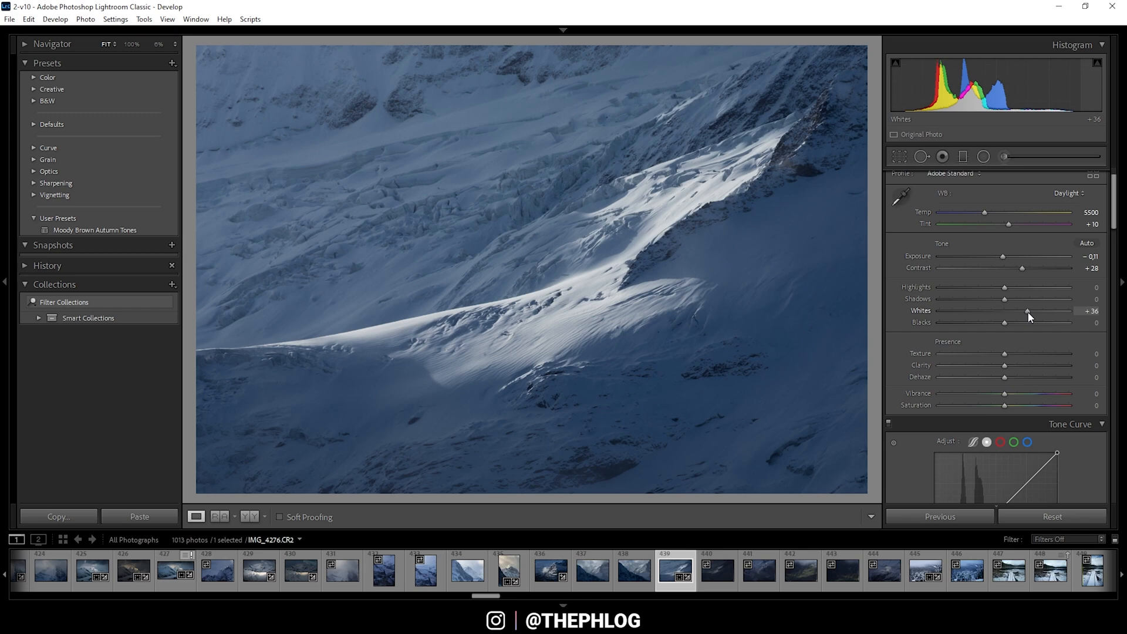
{"action": "left_click_drag", "start_coordinate": [1028, 310], "coordinate": [1033, 310]}
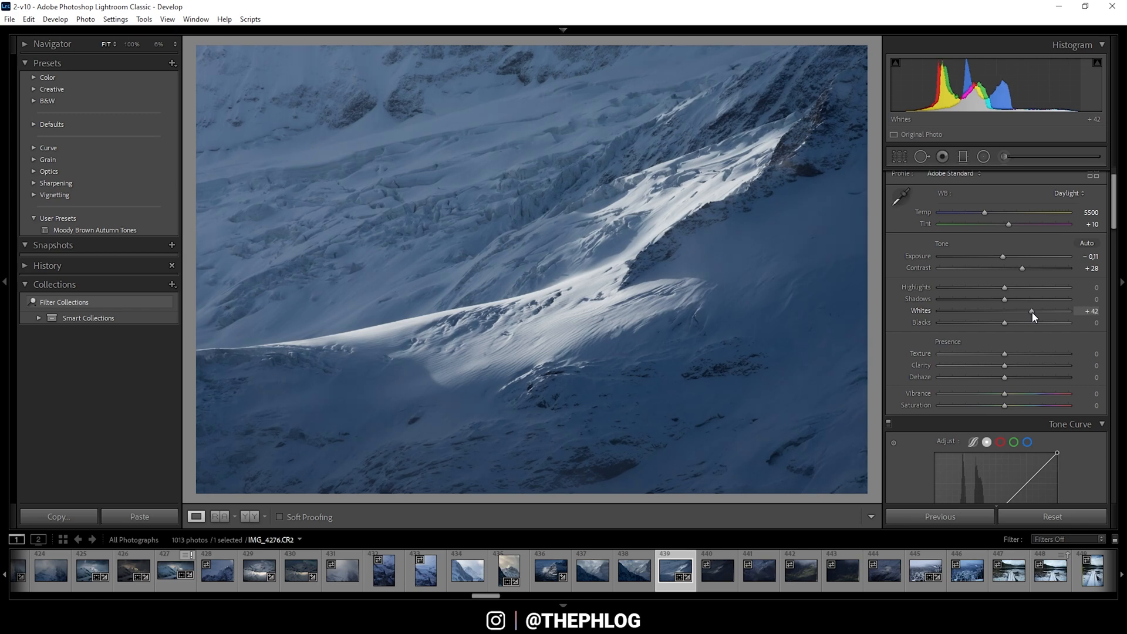
{"action": "left_click_drag", "start_coordinate": [1011, 310], "coordinate": [1015, 310]}
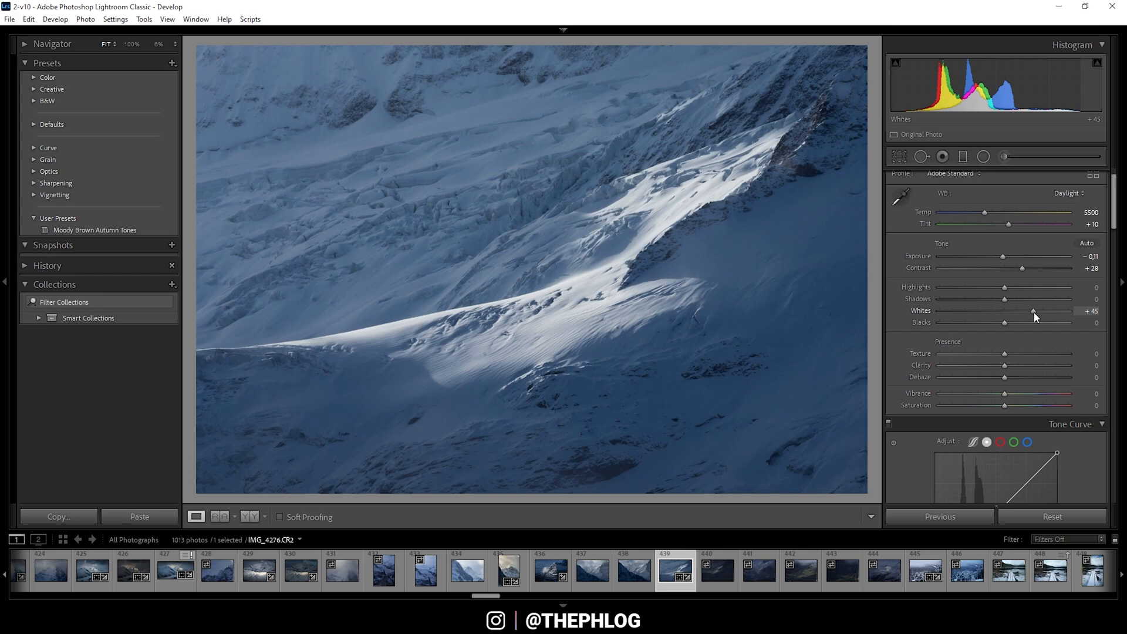
{"action": "left_click_drag", "start_coordinate": [1026, 310], "coordinate": [1039, 310]}
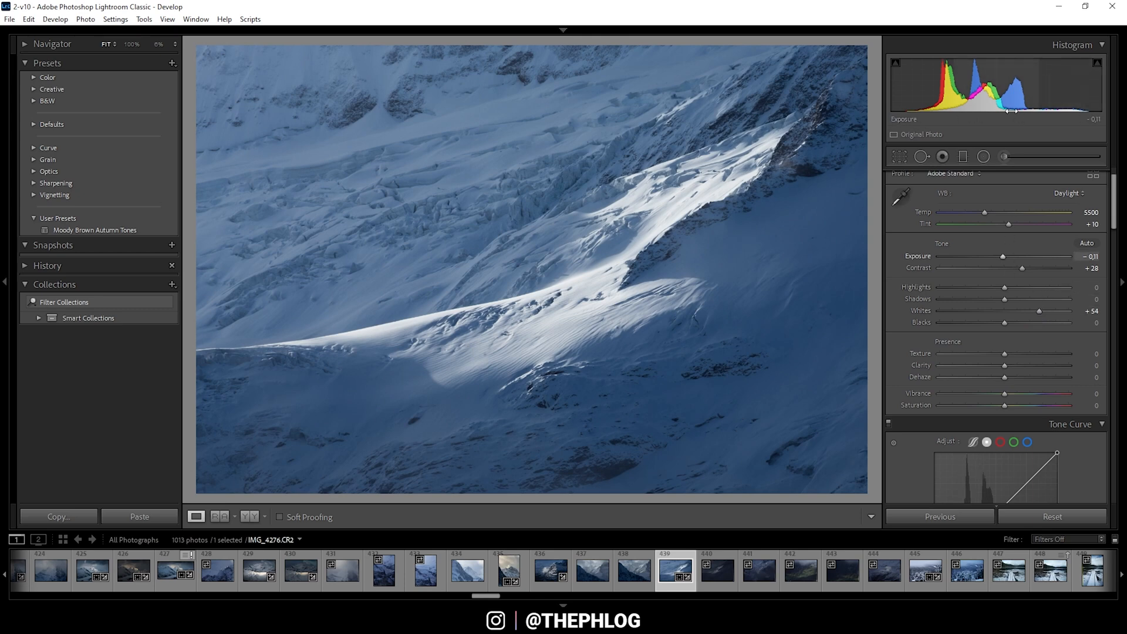
{"action": "mouse_move", "coordinate": [516, 272]}
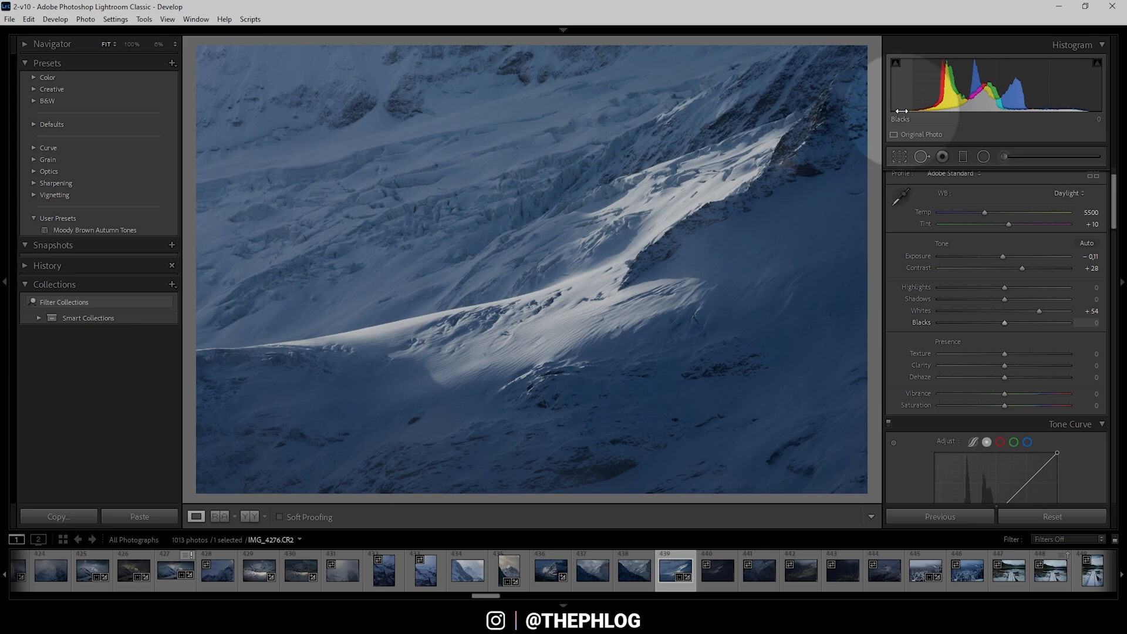
- Lower the Blacks slider to about -13 to deepen the shadows
{"action": "left_click_drag", "start_coordinate": [1015, 321], "coordinate": [1002, 321]}
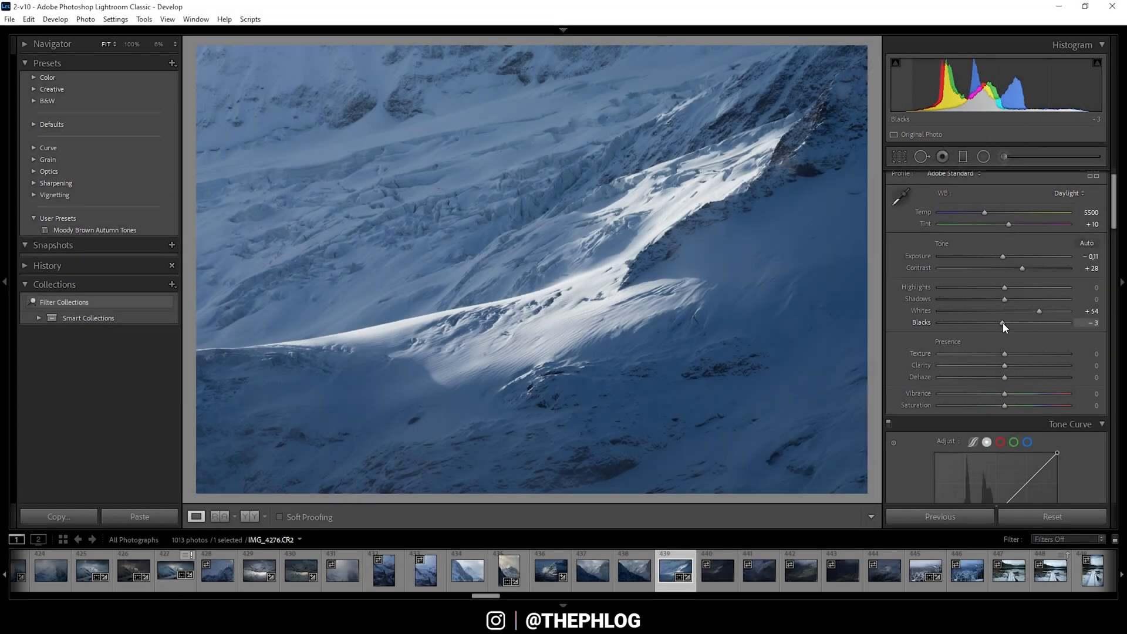
{"action": "left_click_drag", "start_coordinate": [1003, 323], "coordinate": [992, 323]}
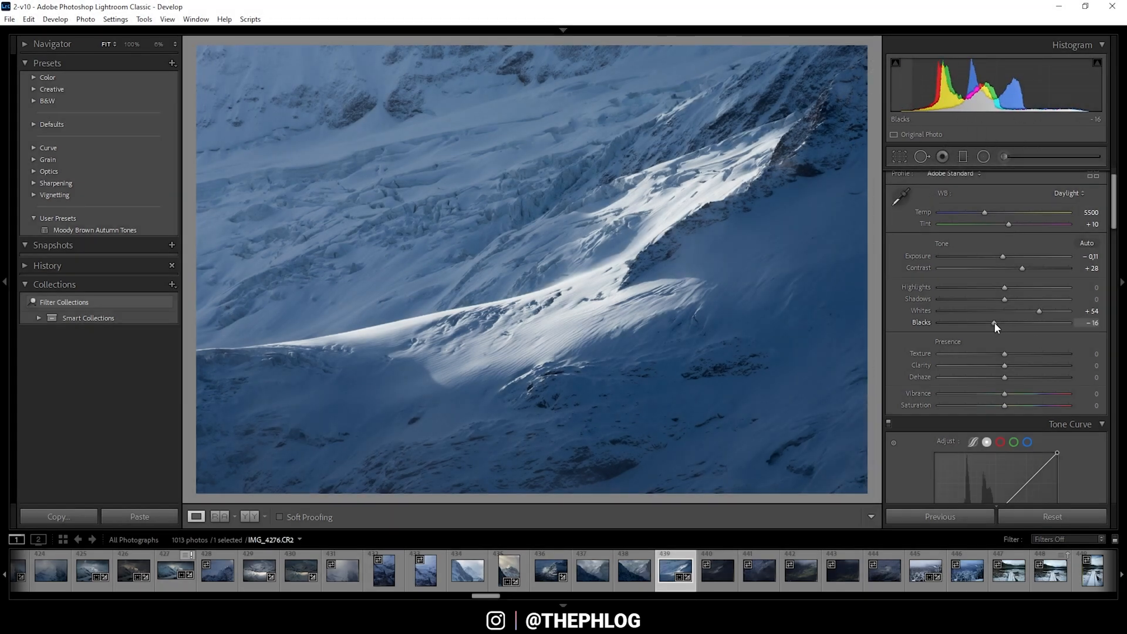
{"action": "left_click_drag", "start_coordinate": [993, 325], "coordinate": [998, 325]}
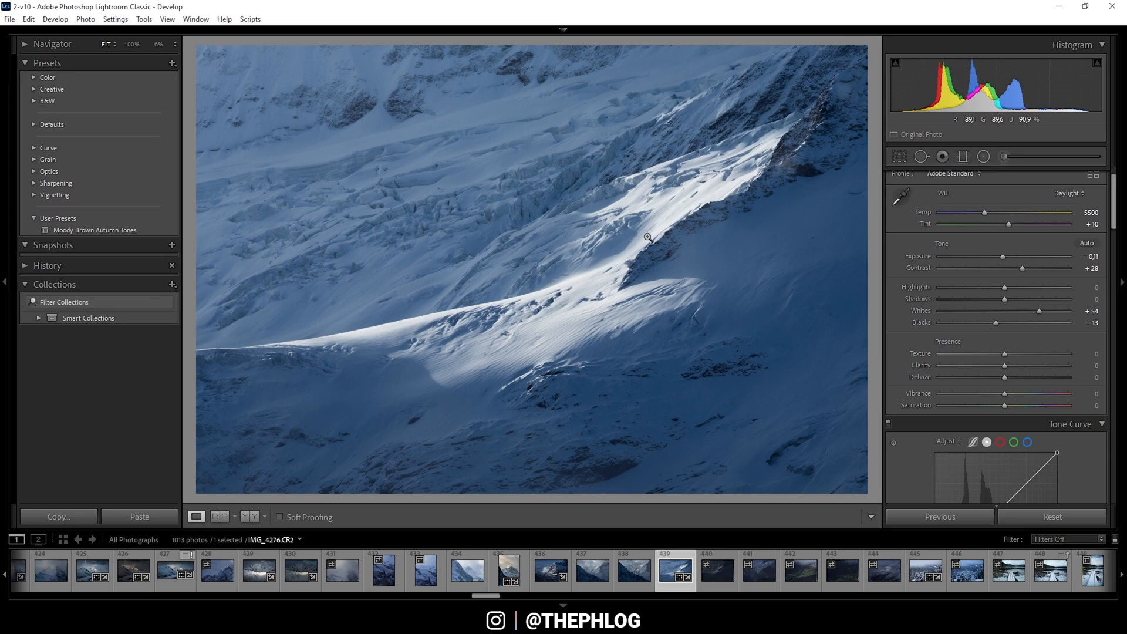
{"action": "mouse_move", "coordinate": [433, 158]}
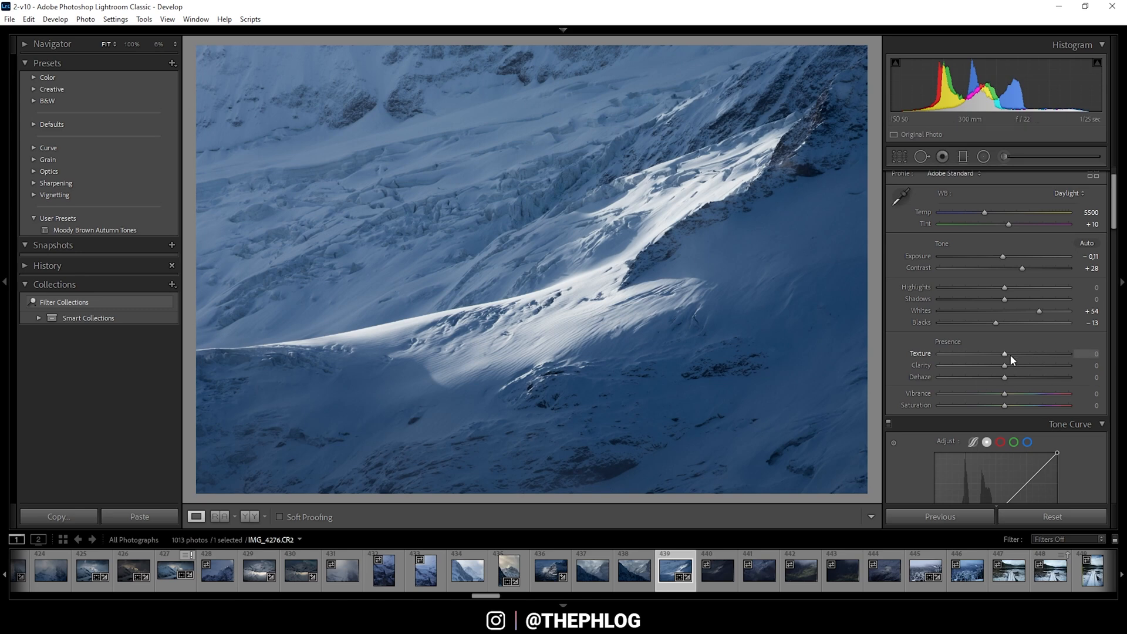
- Set Texture to +11, Clarity to +11 and Vibrance to +5 in the Presence section
{"action": "left_click_drag", "start_coordinate": [1005, 353], "coordinate": [1010, 353]}
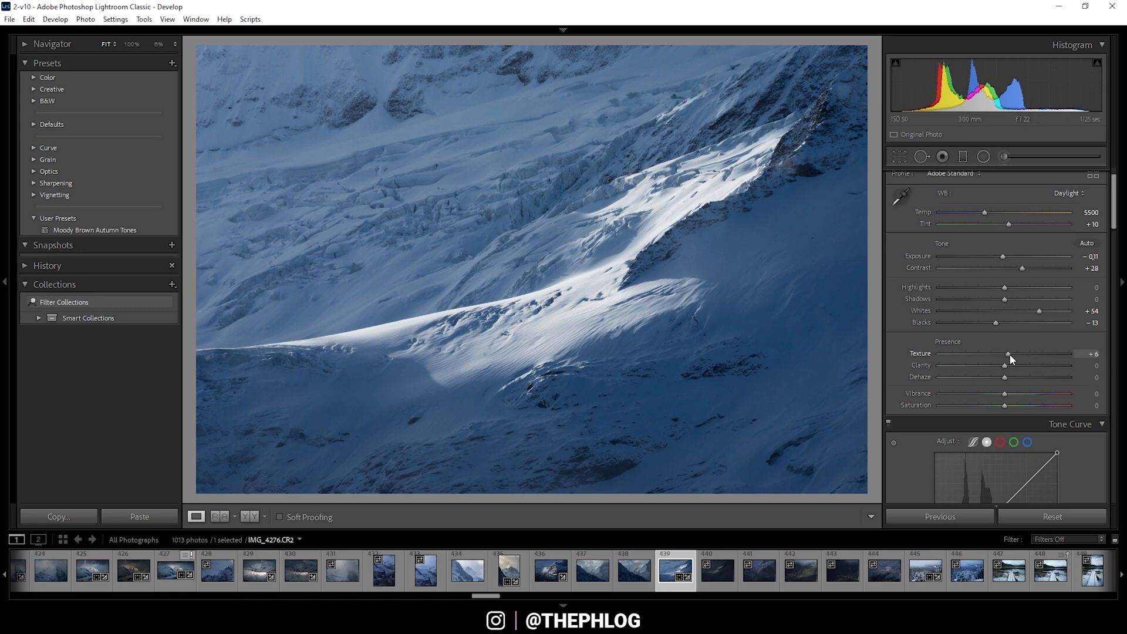
{"action": "left_click_drag", "start_coordinate": [1006, 353], "coordinate": [1011, 354]}
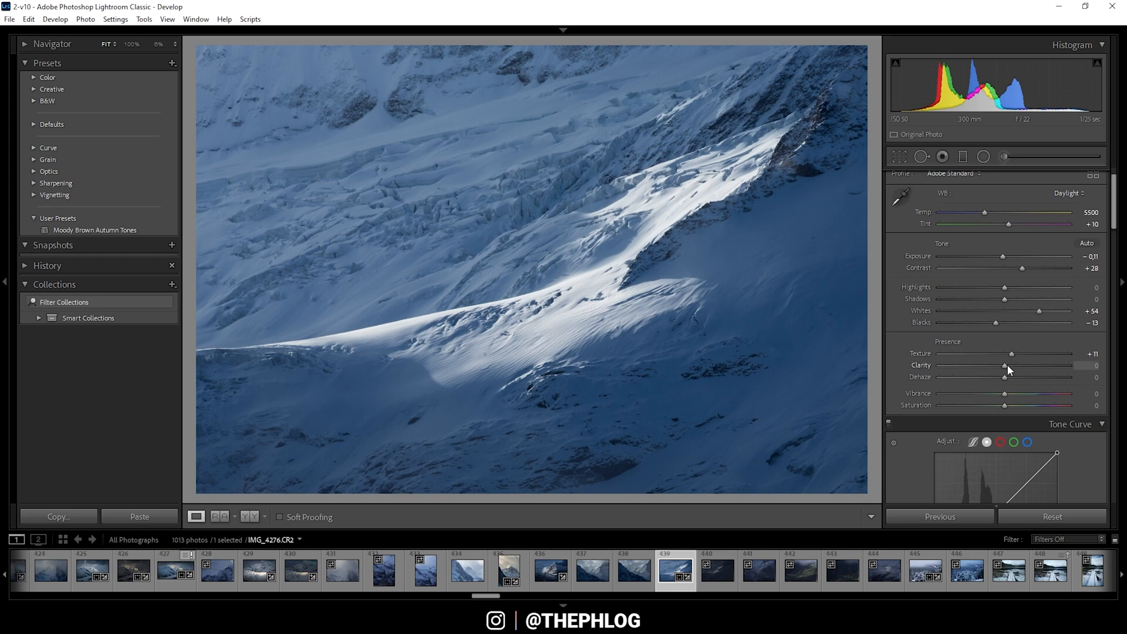
{"action": "left_click_drag", "start_coordinate": [984, 366], "coordinate": [1010, 366]}
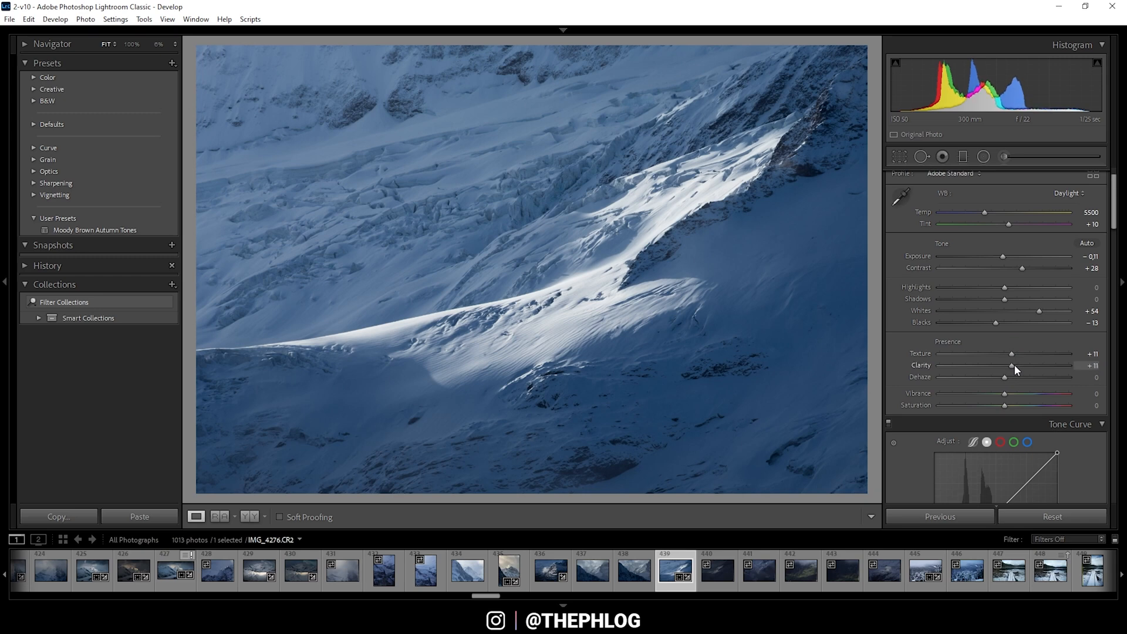
{"action": "mouse_move", "coordinate": [274, 190]}
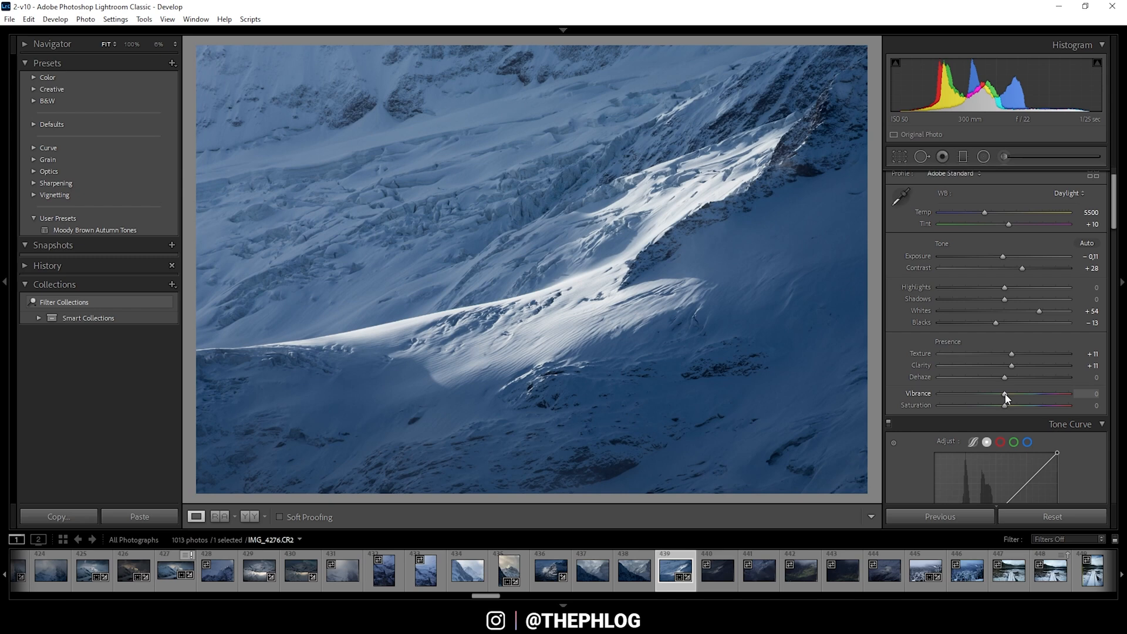
{"action": "left_click_drag", "start_coordinate": [1004, 396], "coordinate": [1006, 396]}
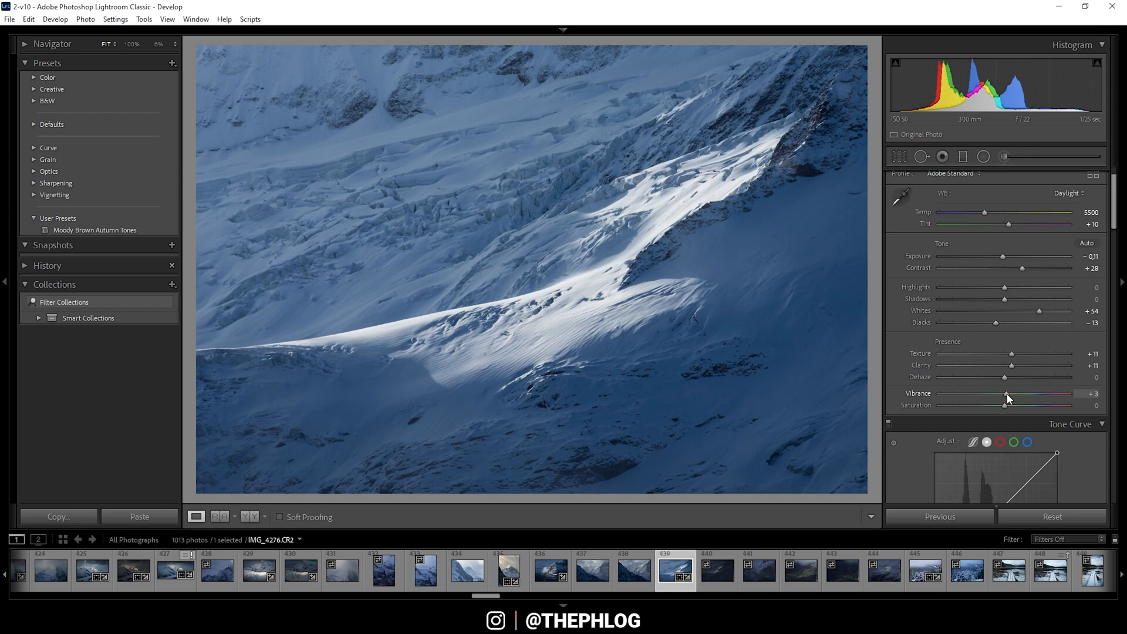
{"action": "left_click_drag", "start_coordinate": [1005, 395], "coordinate": [1008, 396]}
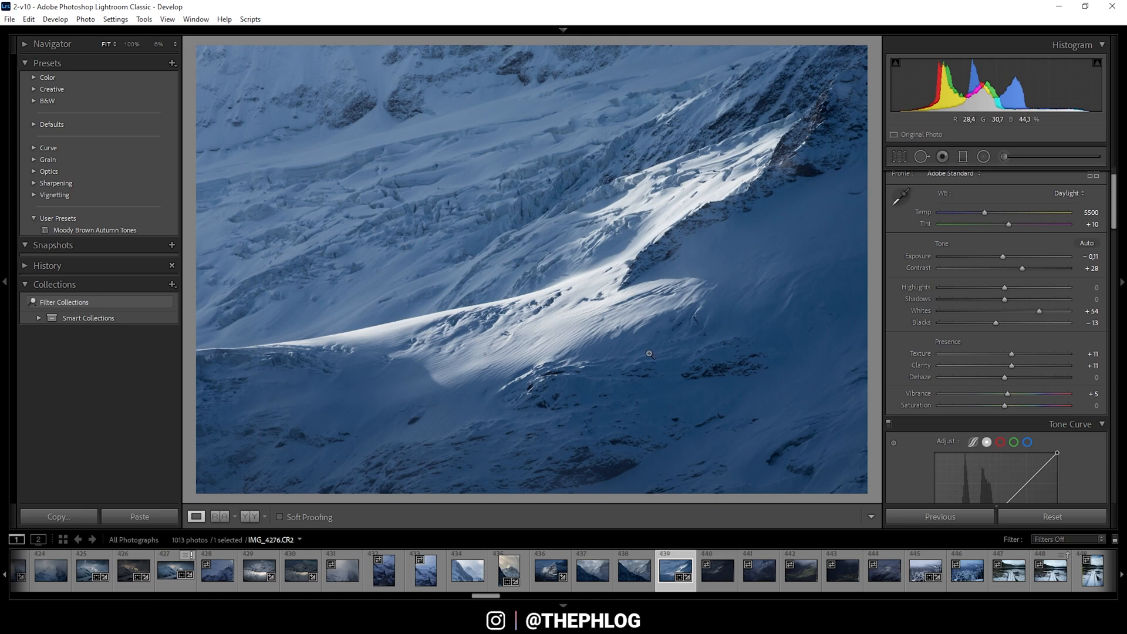
{"action": "mouse_move", "coordinate": [507, 331]}
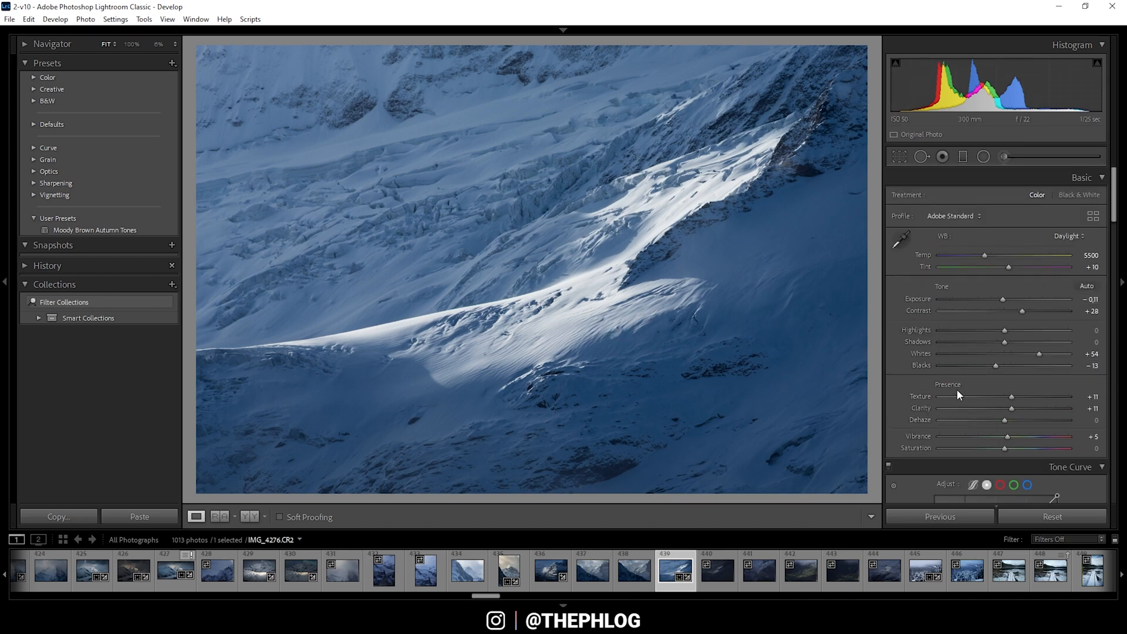
- Add a graduated filter over the top of the photo and lower its exposure to darken it
{"action": "left_click", "coordinate": [963, 156]}
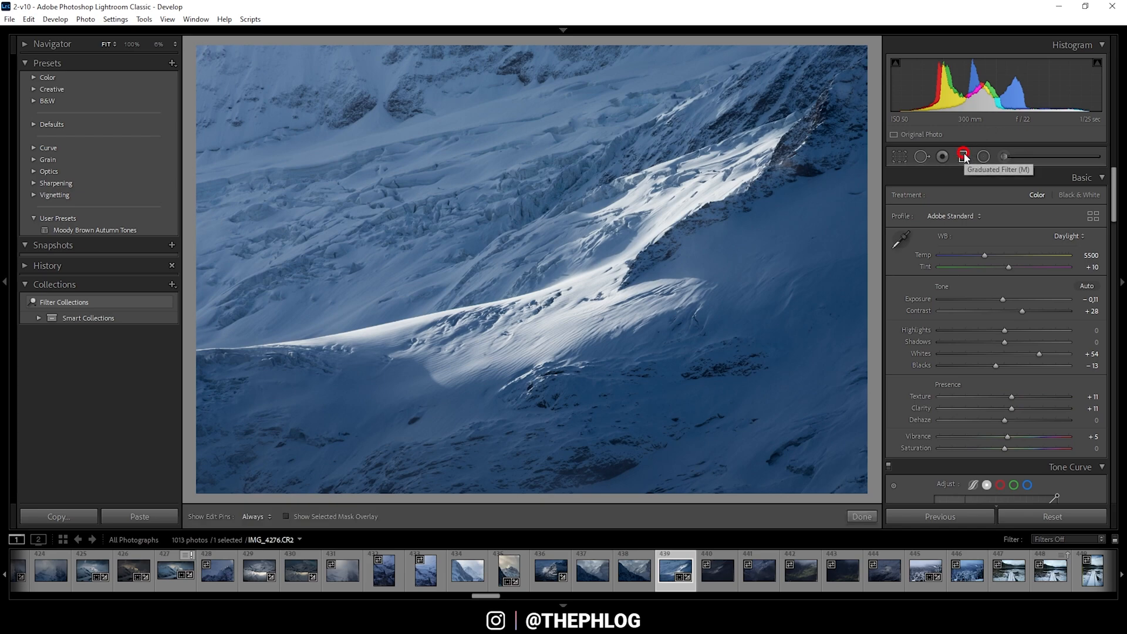
{"action": "left_click", "coordinate": [963, 157]}
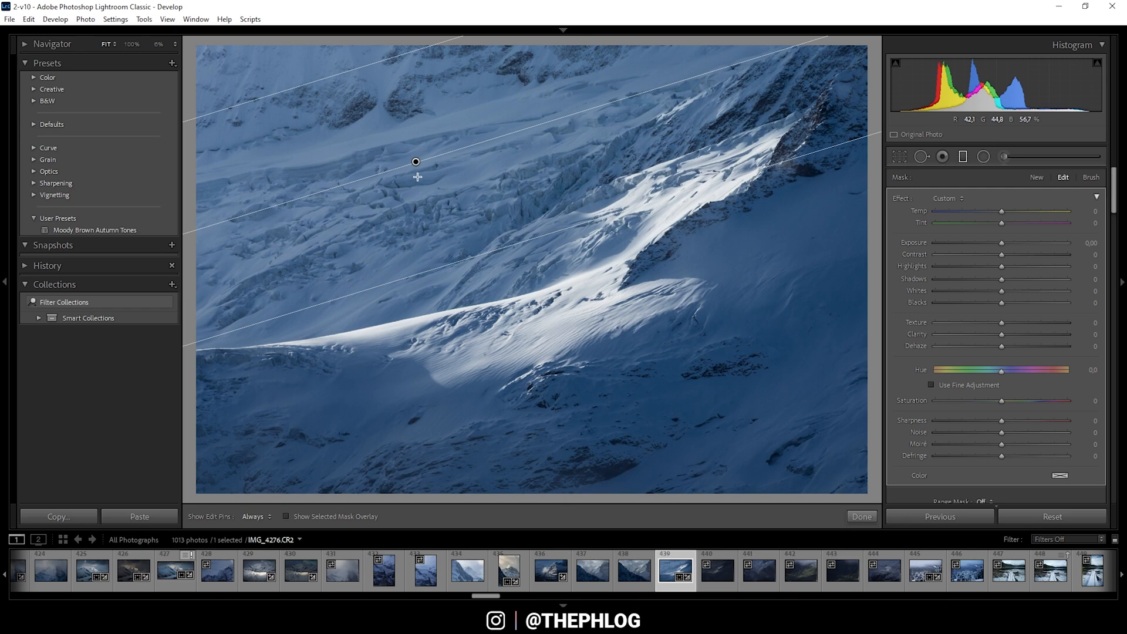
{"action": "mouse_move", "coordinate": [844, 316]}
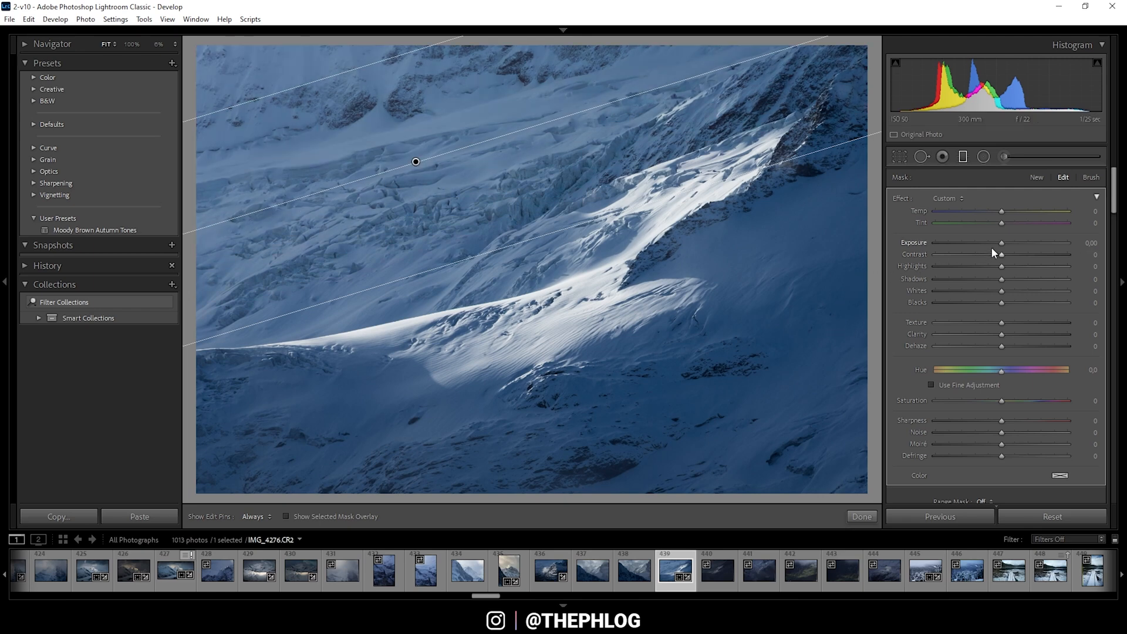
{"action": "mouse_move", "coordinate": [405, 326]}
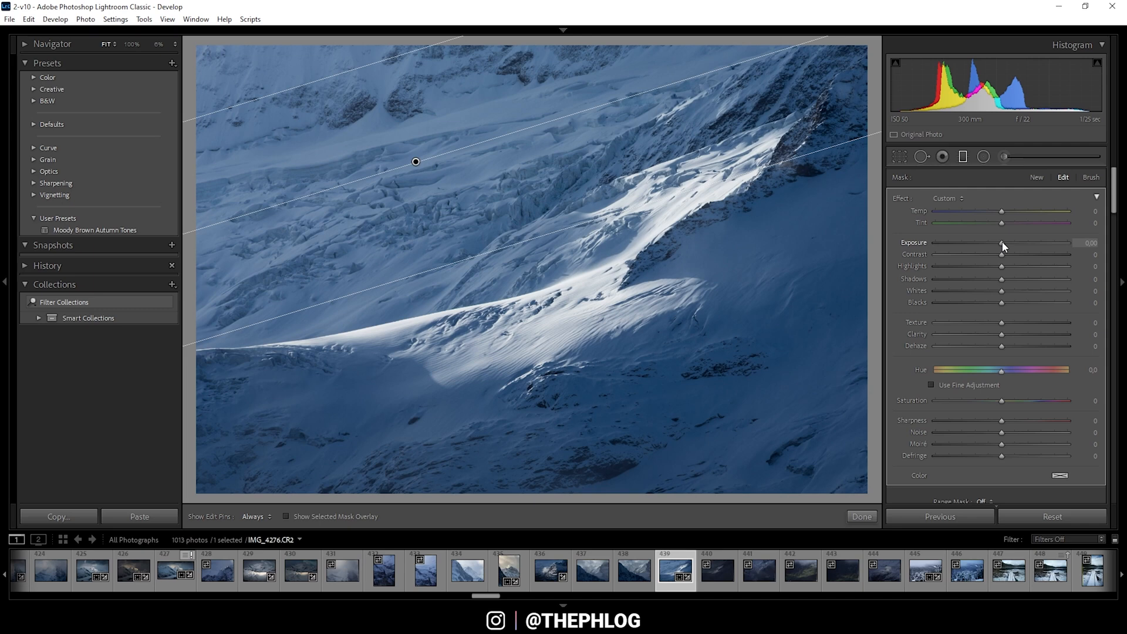
{"action": "left_click_drag", "start_coordinate": [1002, 242], "coordinate": [998, 241]}
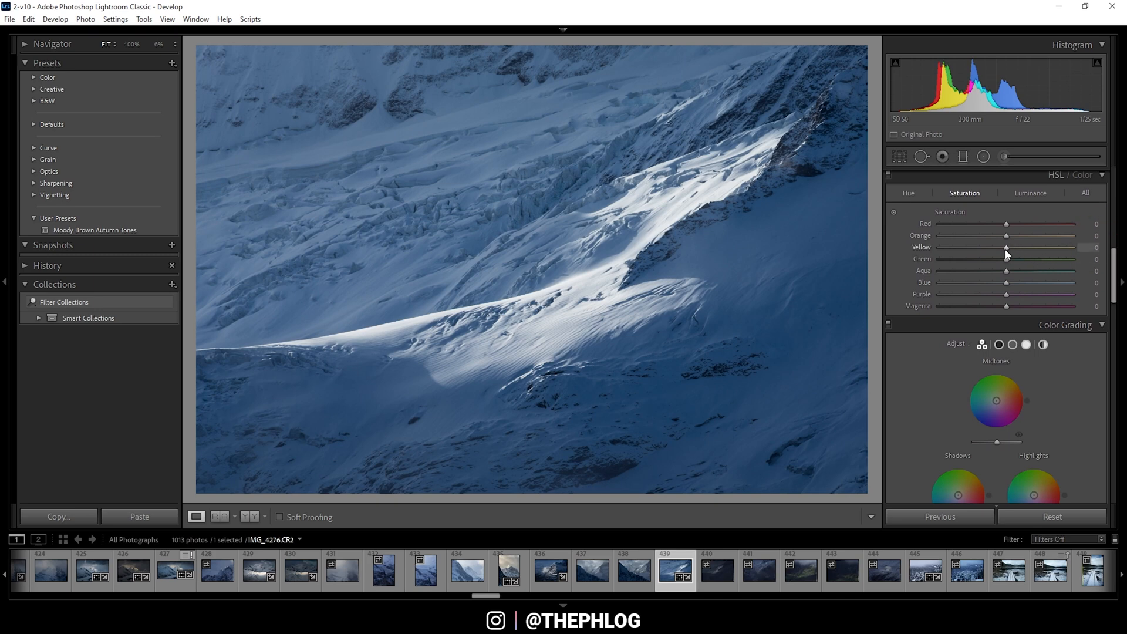
- Raise Yellow saturation to +10 in the HSL Saturation tab
{"action": "left_click_drag", "start_coordinate": [1005, 248], "coordinate": [1007, 248]}
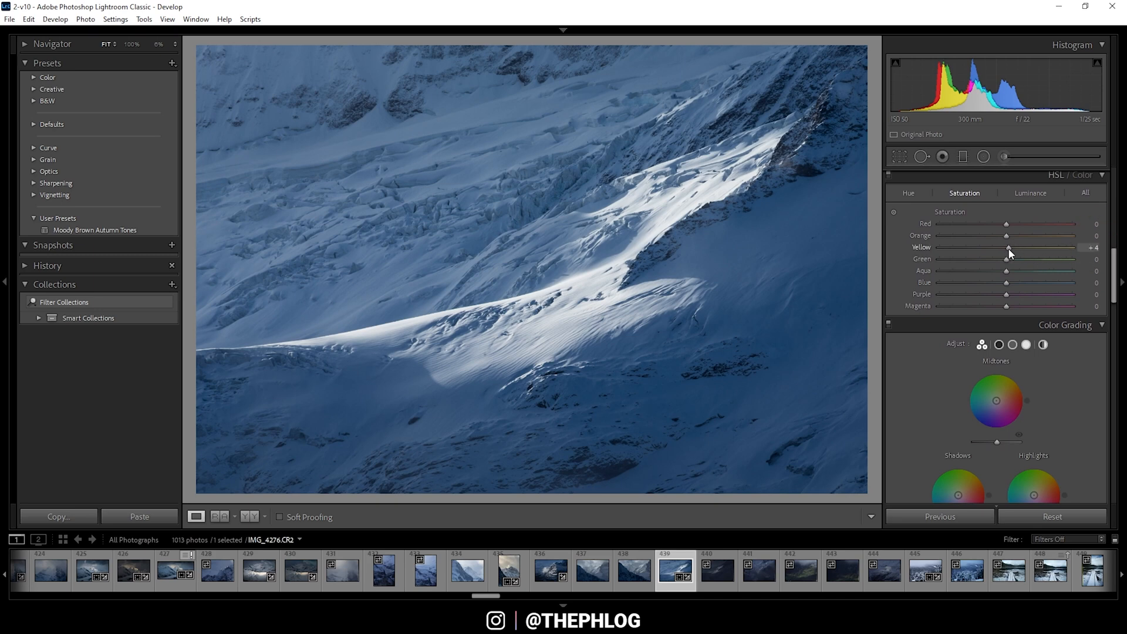
{"action": "left_click_drag", "start_coordinate": [1007, 246], "coordinate": [1010, 246]}
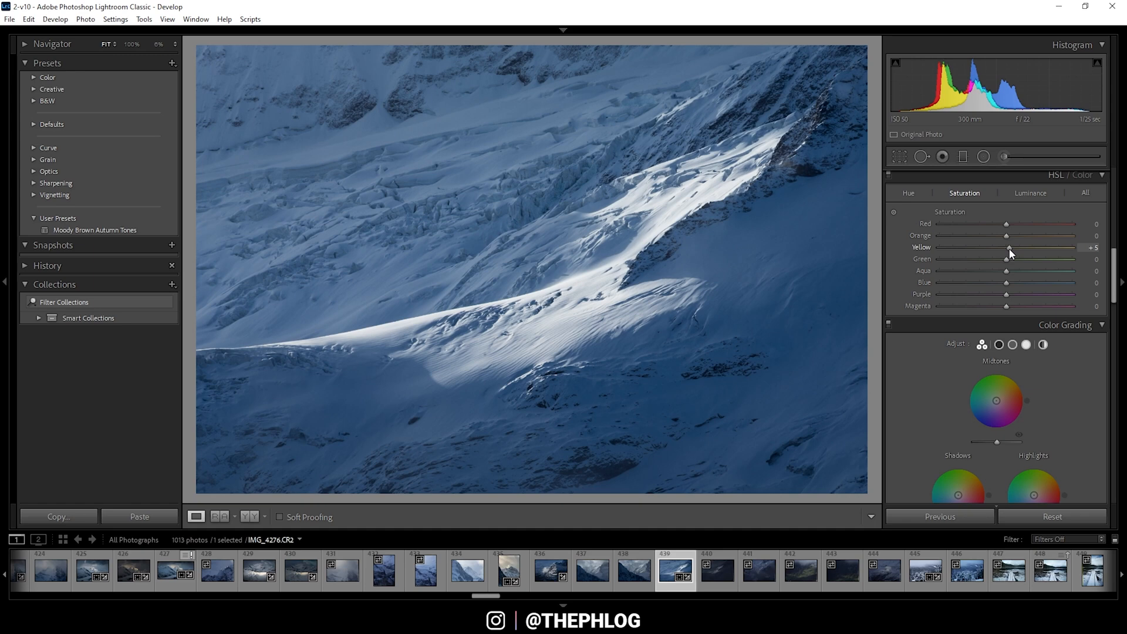
{"action": "left_click_drag", "start_coordinate": [1008, 248], "coordinate": [1013, 248]}
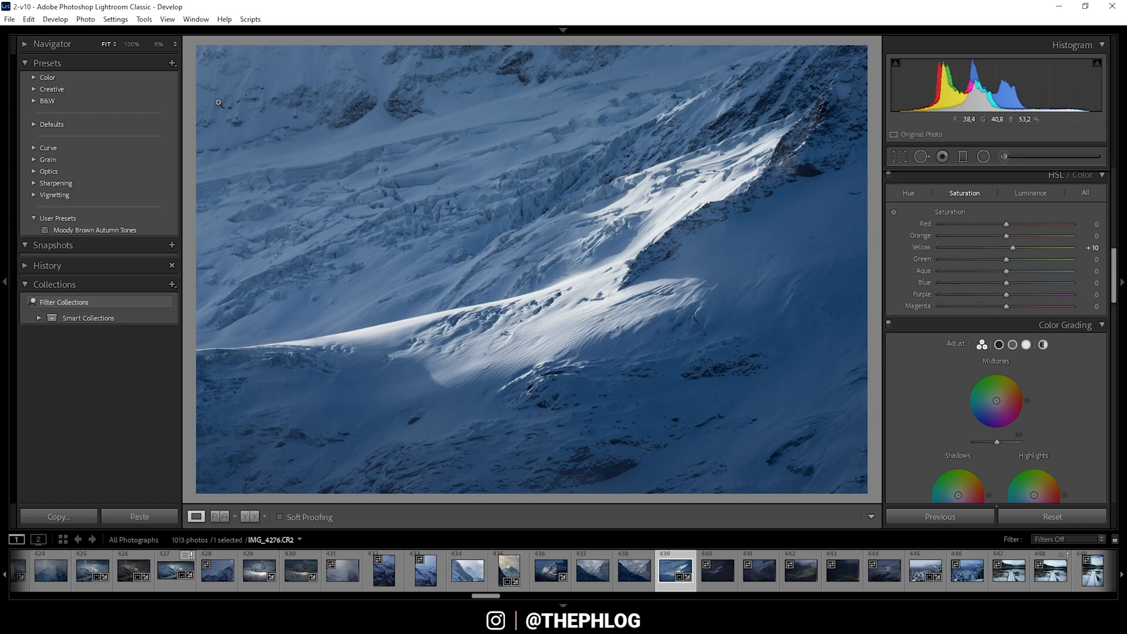
- Raise Sharpening Amount to 68 in the Detail panel and adjust the Radius slider
{"action": "scroll", "scroll_direction": "down", "scroll_amount": 3}
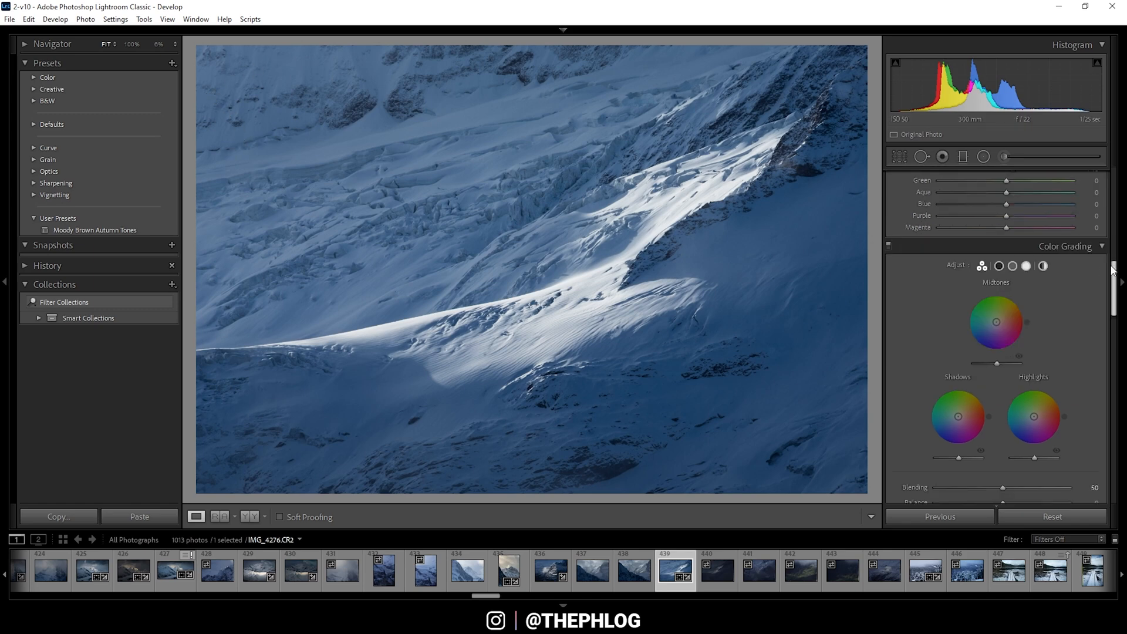
{"action": "scroll", "scroll_direction": "down", "scroll_amount": 3}
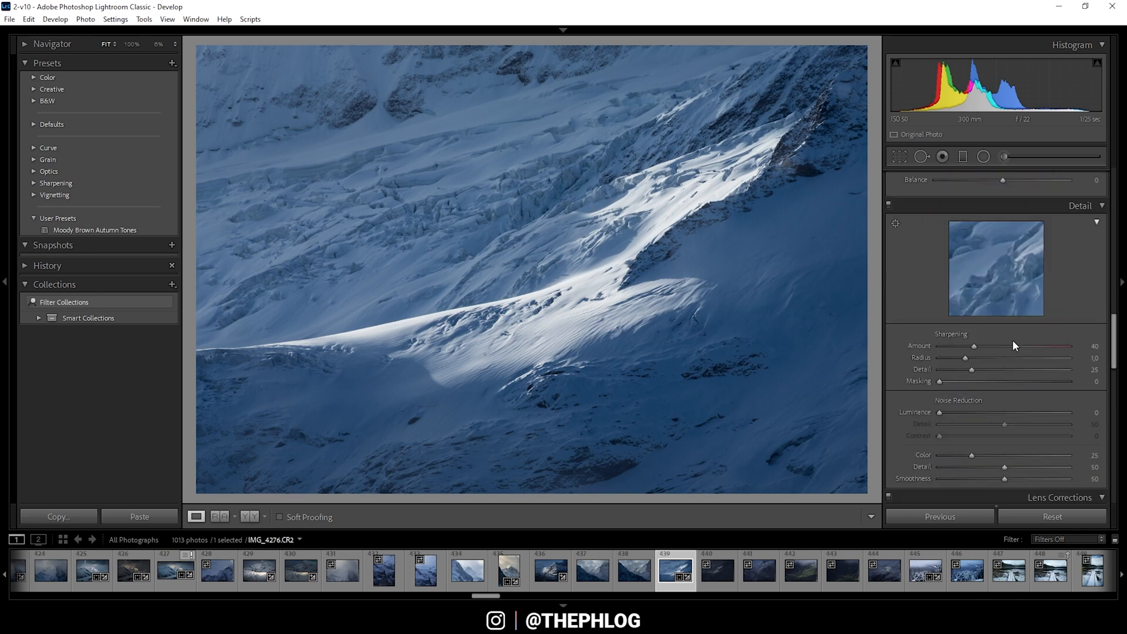
{"action": "left_click_drag", "start_coordinate": [975, 346], "coordinate": [997, 345]}
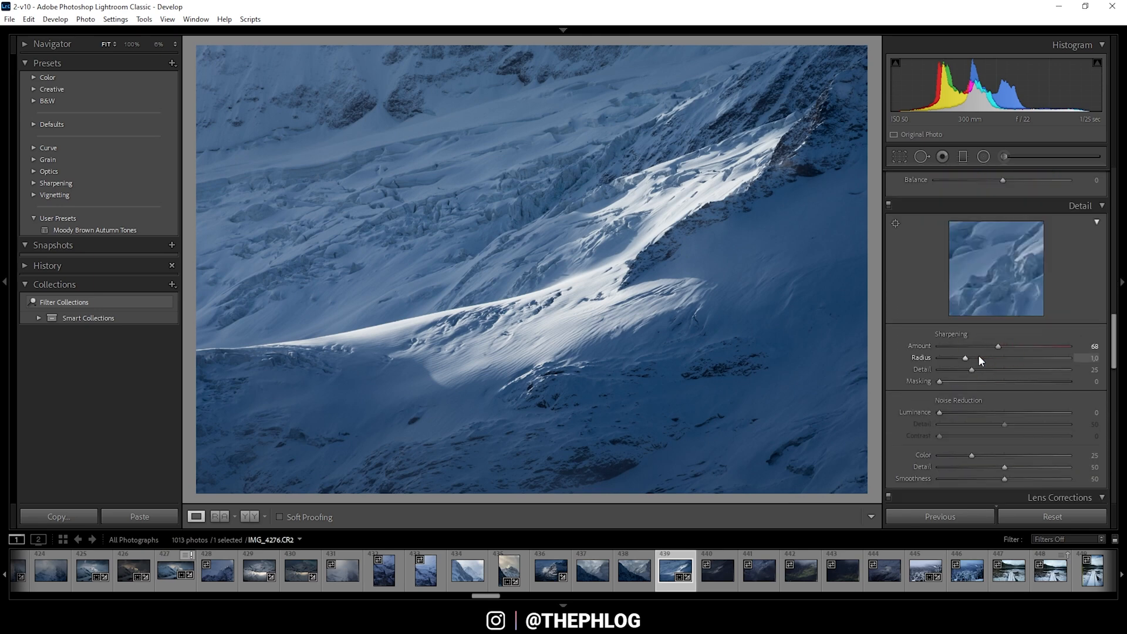
{"action": "left_click_drag", "start_coordinate": [960, 382], "coordinate": [978, 381]}
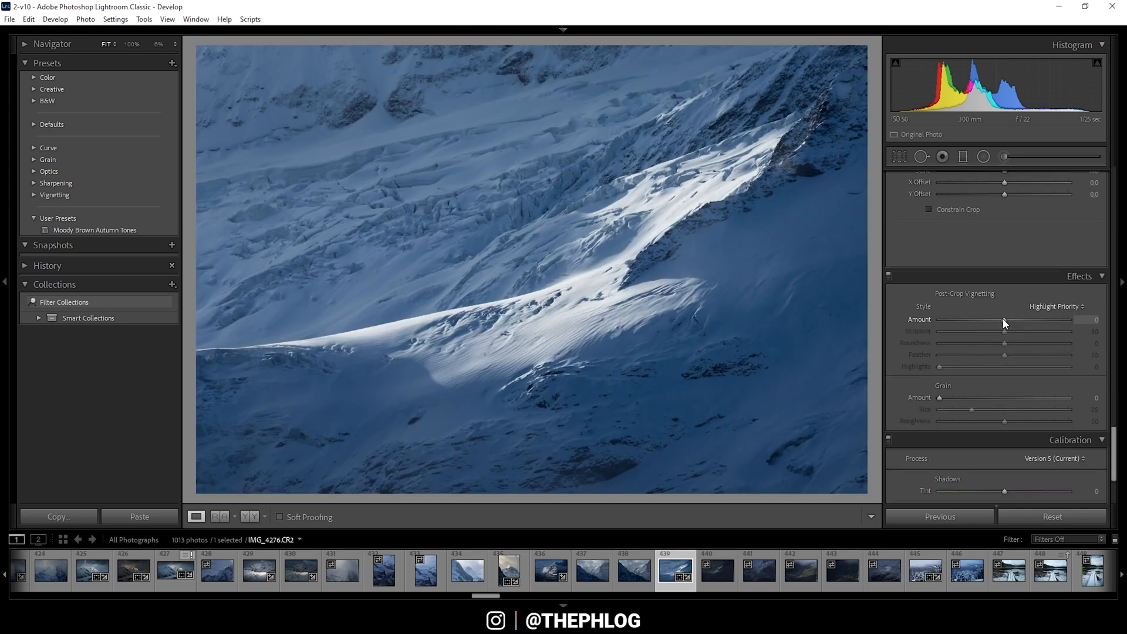
- Apply a post-crop vignette of -5 to darken the glacier photo's edges
{"action": "left_click_drag", "start_coordinate": [1029, 320], "coordinate": [1003, 319]}
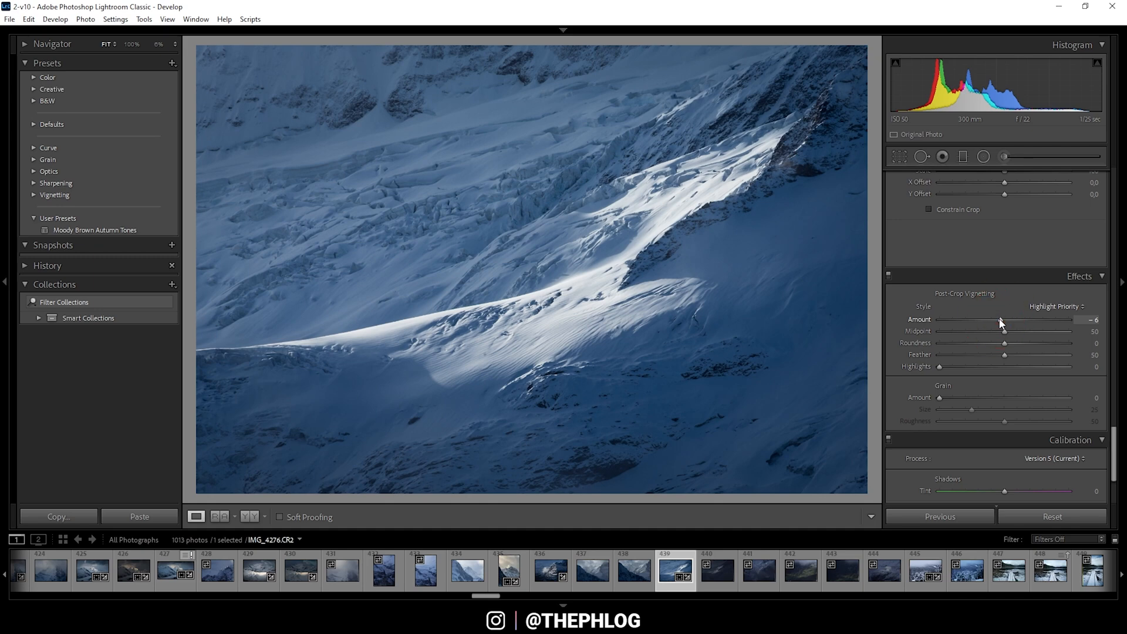
{"action": "left_click_drag", "start_coordinate": [1003, 320], "coordinate": [1004, 319]}
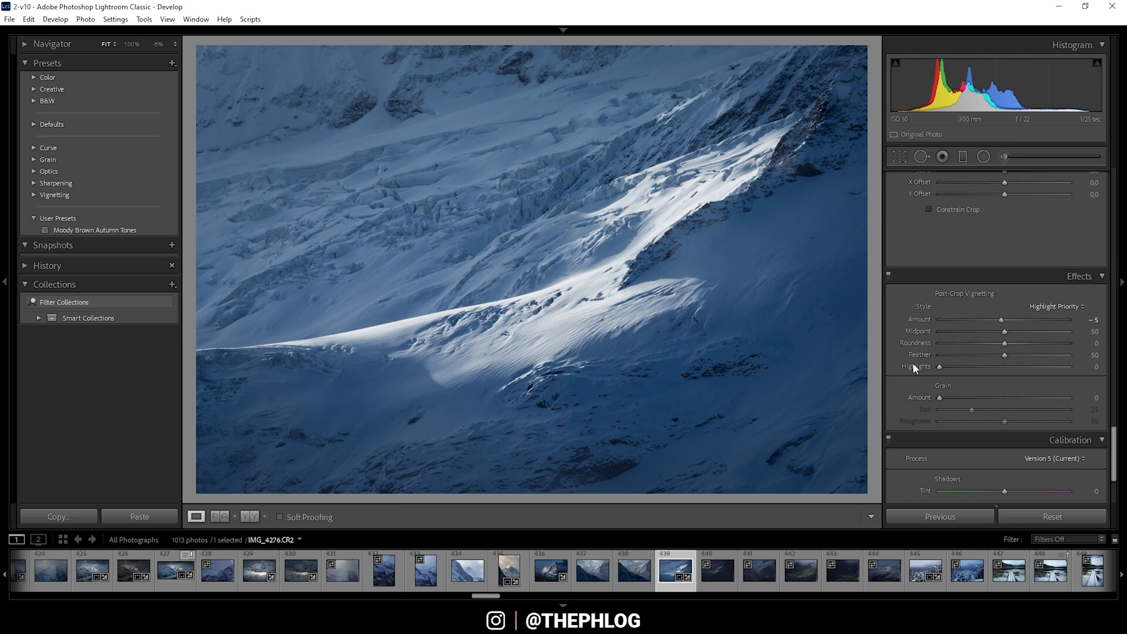
{"action": "mouse_move", "coordinate": [636, 330]}
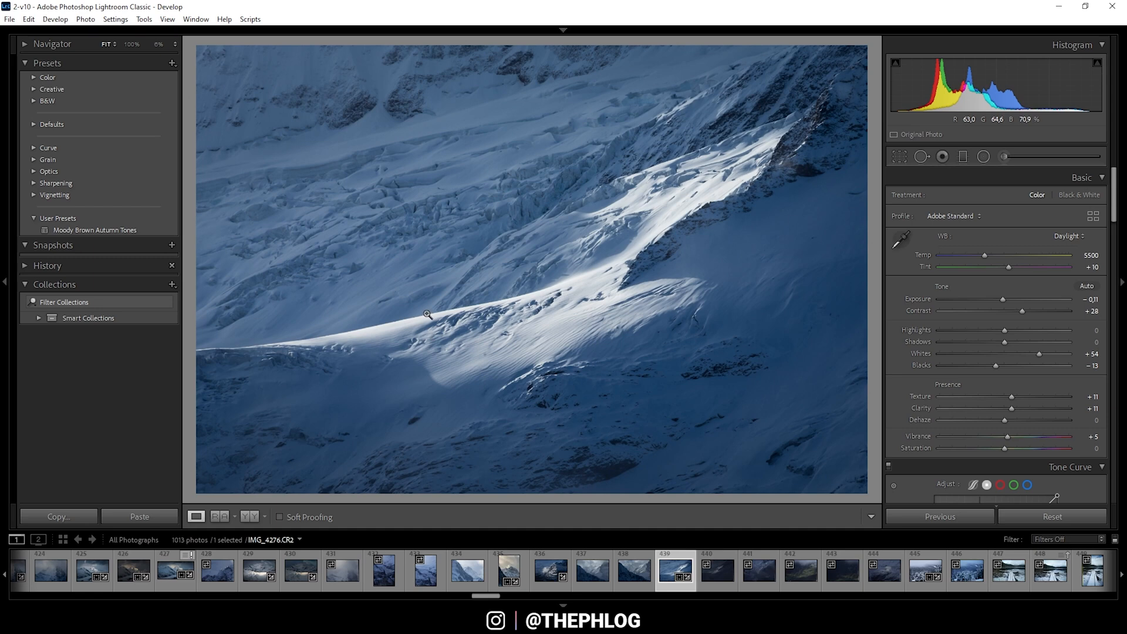
{"action": "mouse_move", "coordinate": [506, 353]}
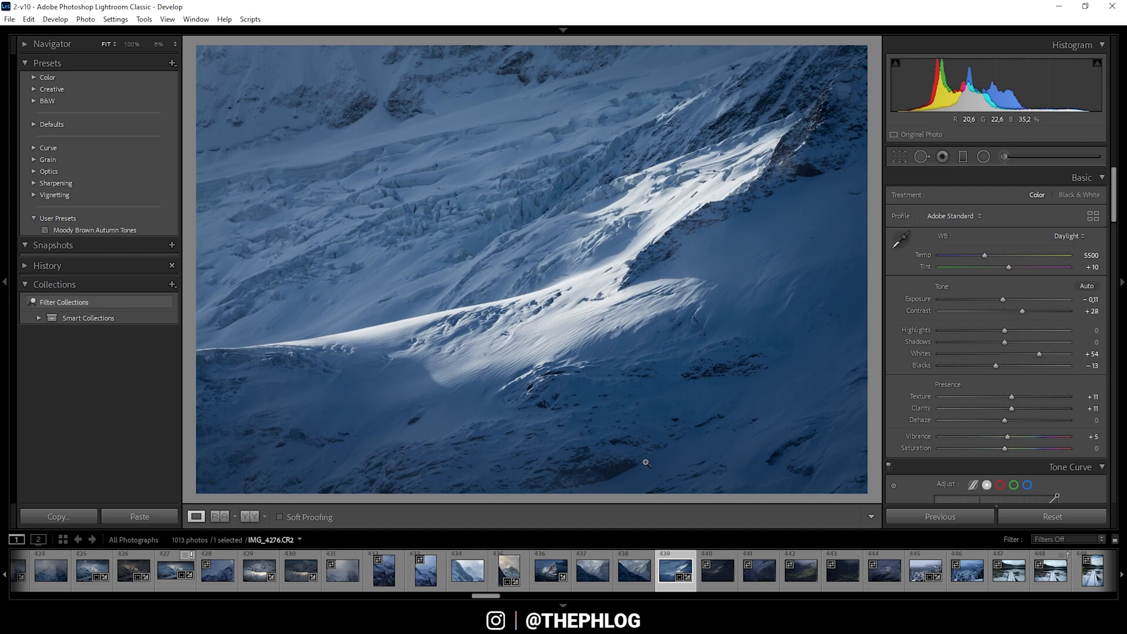
- Send the glacier photo to Adobe Photoshop 2021 via Edit In from the context menu
{"action": "right_click", "coordinate": [646, 462]}
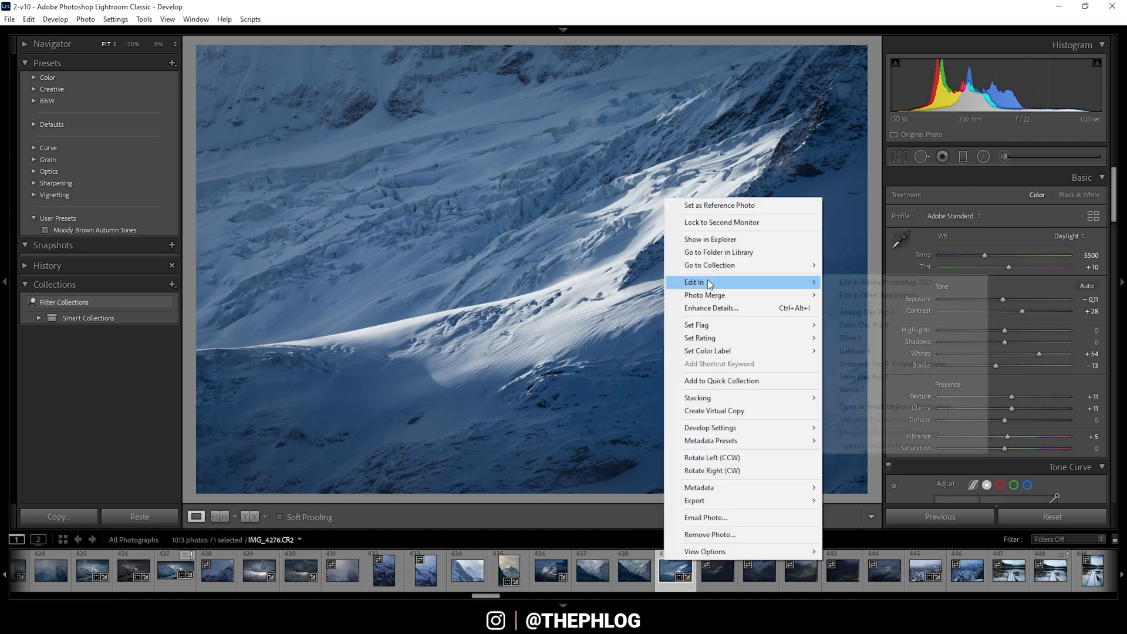
{"action": "mouse_move", "coordinate": [694, 281]}
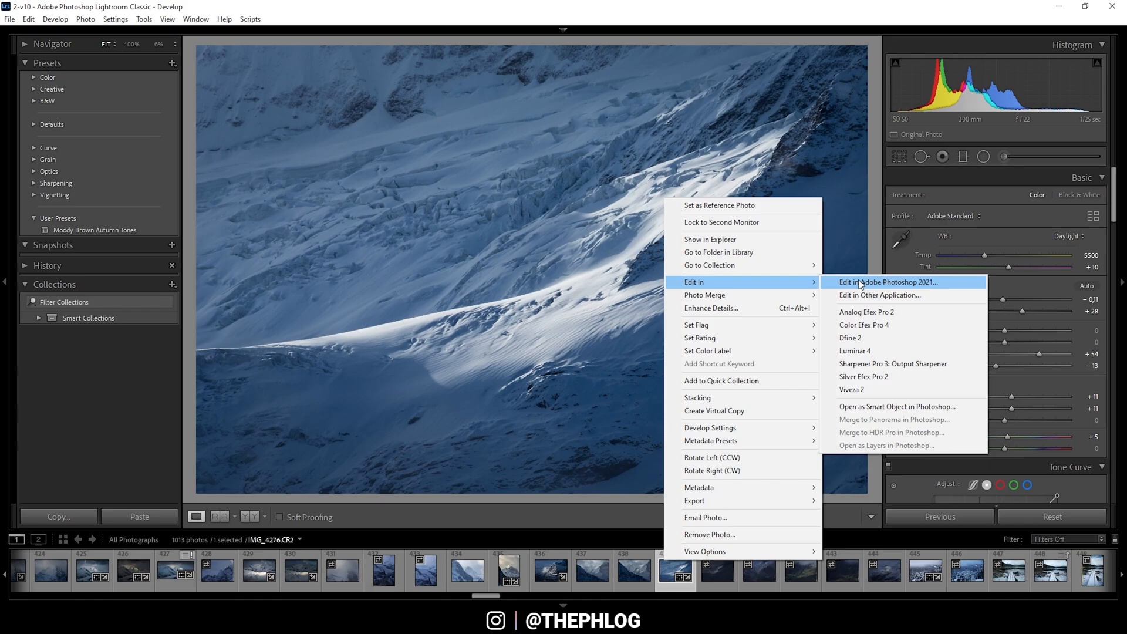
{"action": "left_click", "coordinate": [888, 282]}
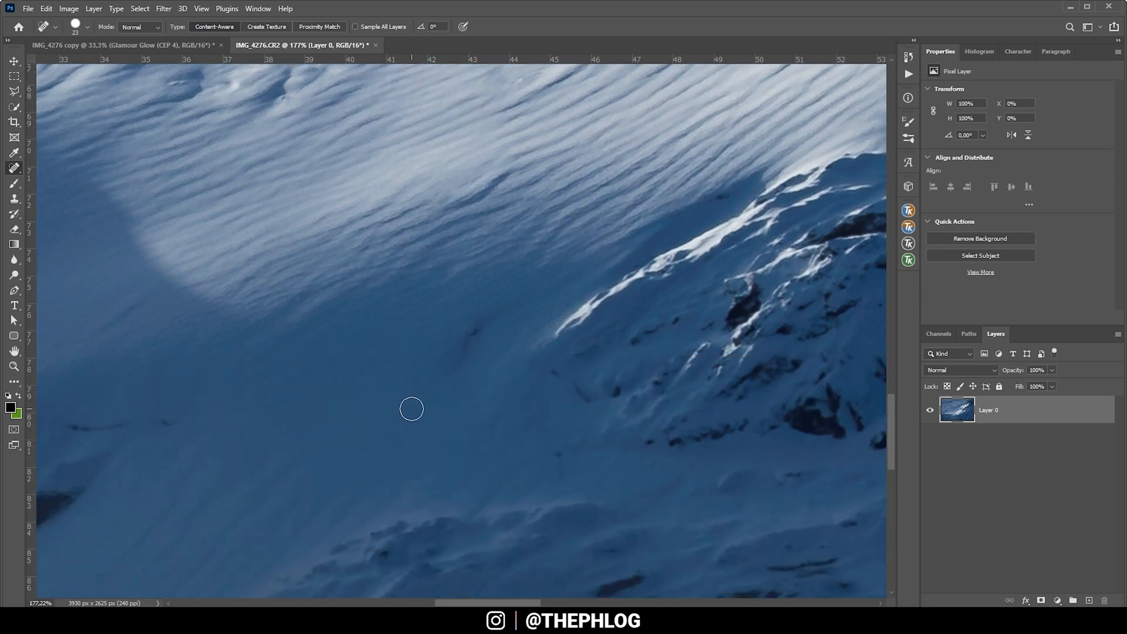
{"action": "mouse_move", "coordinate": [402, 370]}
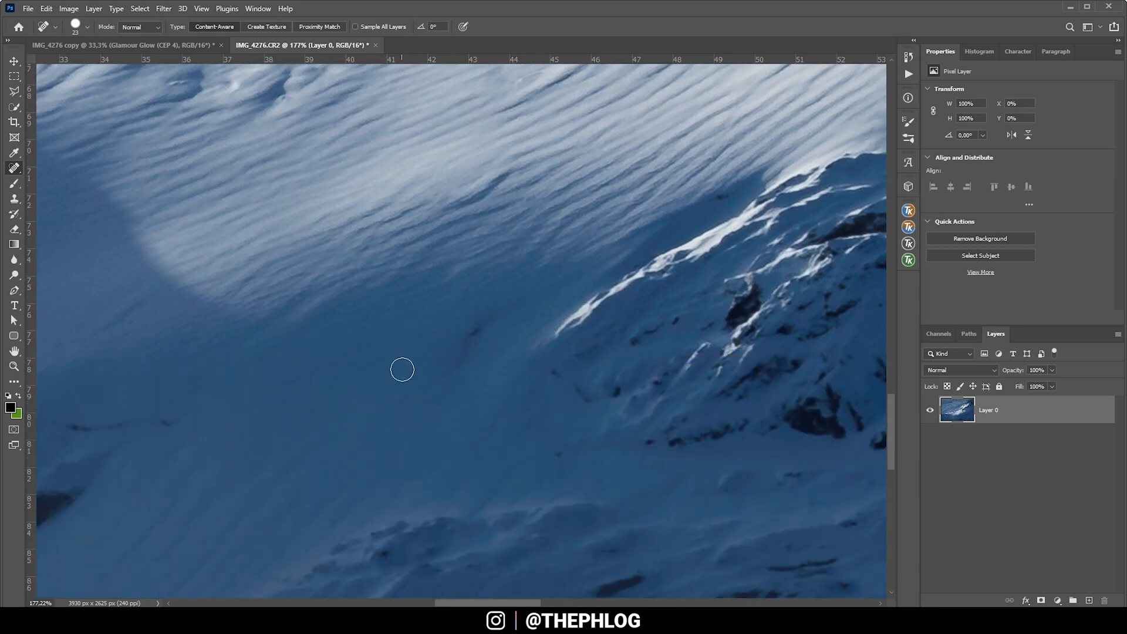
- Heal the small dark mark on the shaded snow slope with a Content-Aware healing stroke
{"action": "left_click_drag", "start_coordinate": [403, 370], "coordinate": [491, 315]}
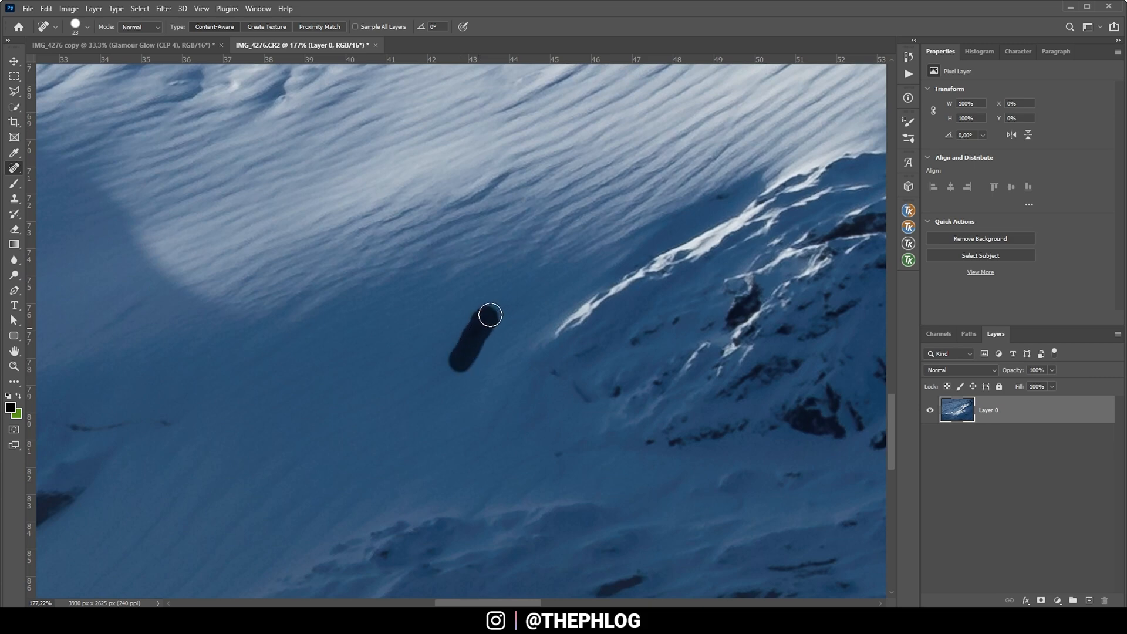